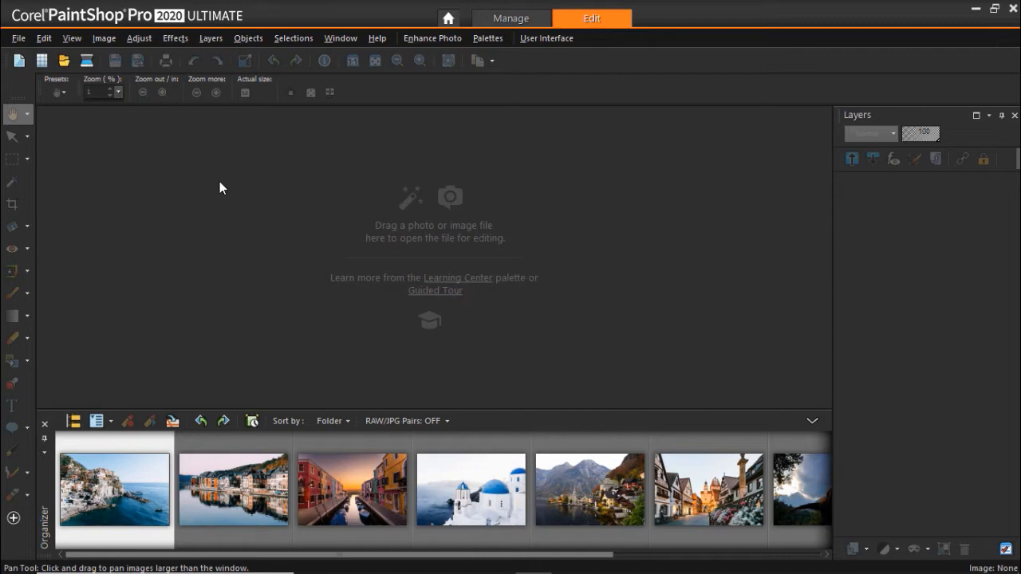
{"action": "mouse_move", "coordinate": [124, 112]}
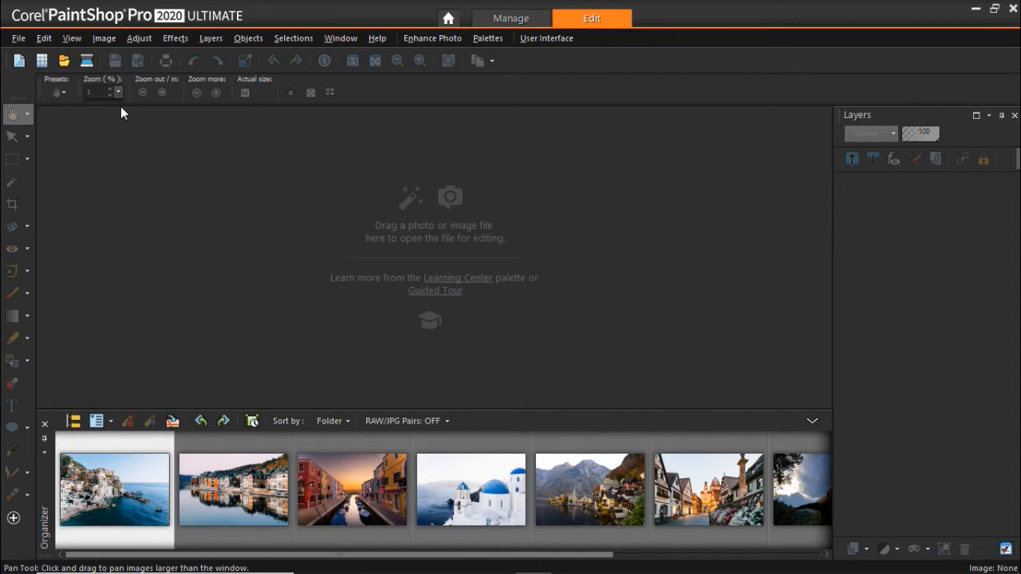
Show the File menu's commands for starting a new image
{"action": "left_click", "coordinate": [18, 38]}
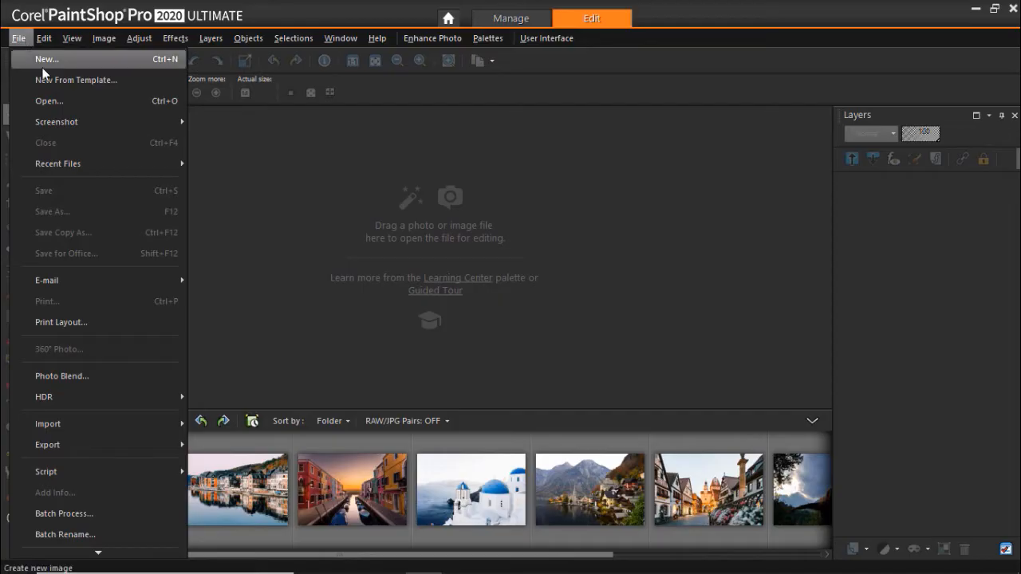
{"action": "mouse_move", "coordinate": [51, 80]}
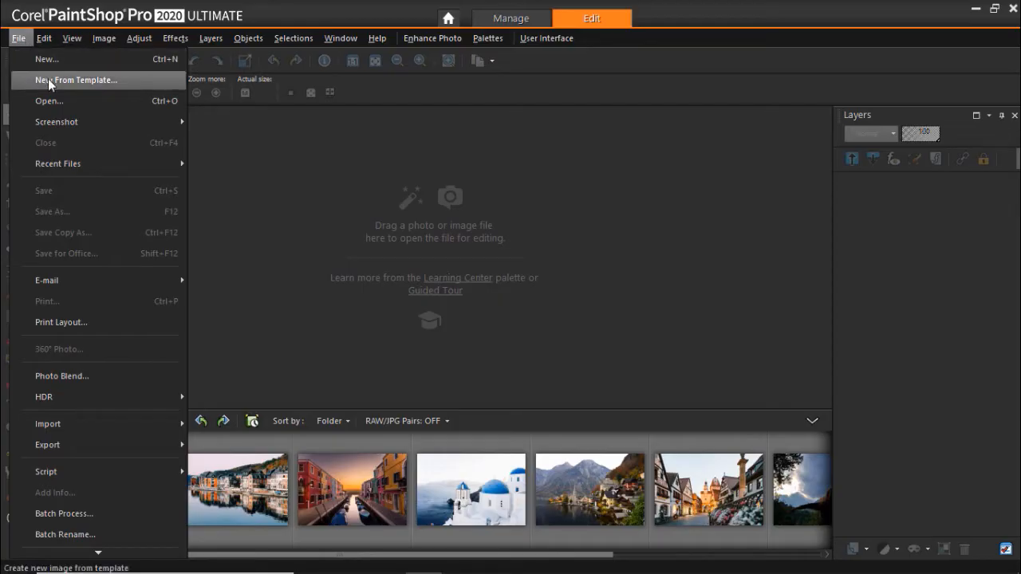
Start a new image from a template and switch to the Collage category
{"action": "left_click", "coordinate": [76, 80]}
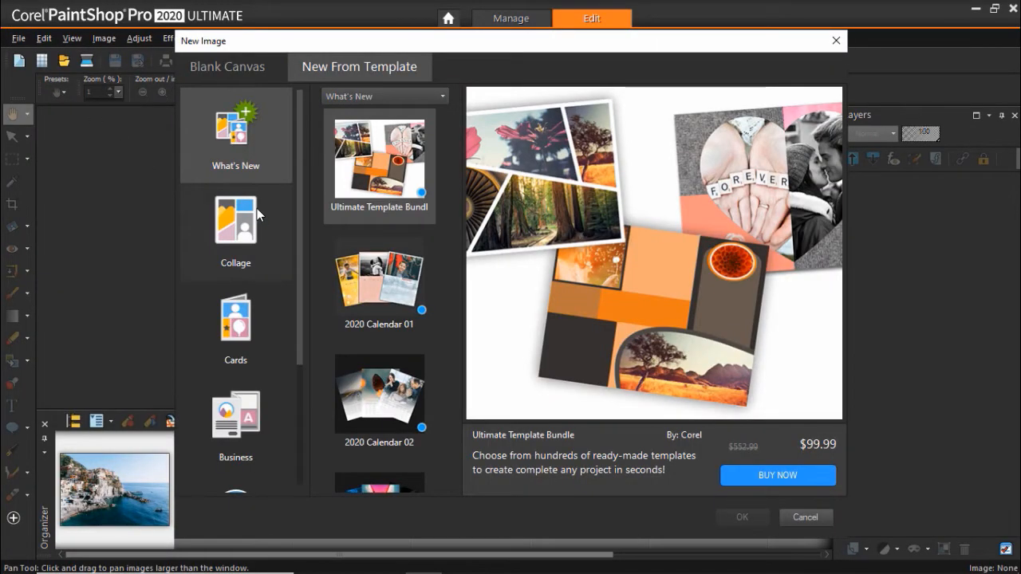
{"action": "scroll", "scroll_direction": "down", "scroll_amount": 3}
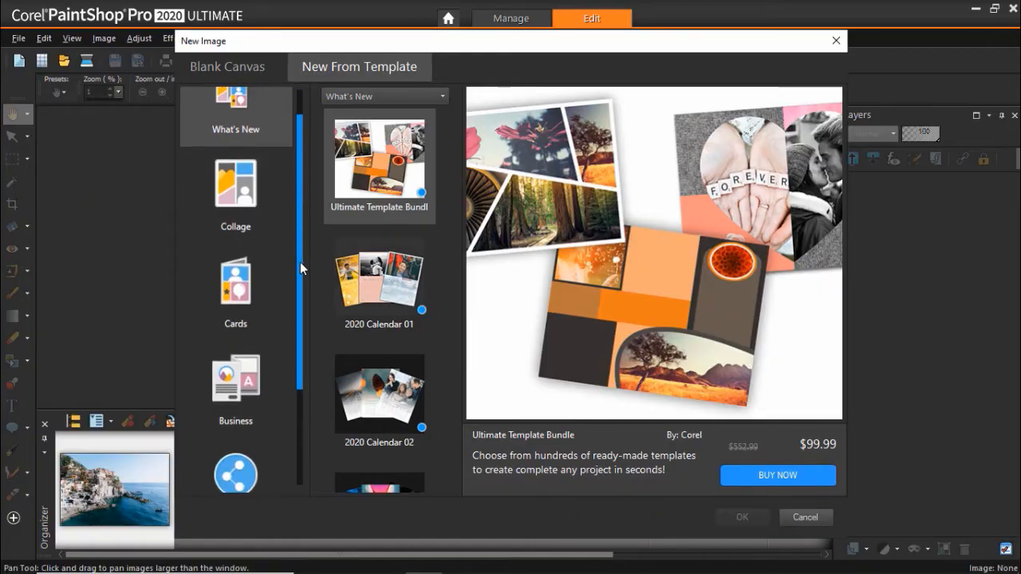
{"action": "scroll", "scroll_direction": "down", "scroll_amount": 3}
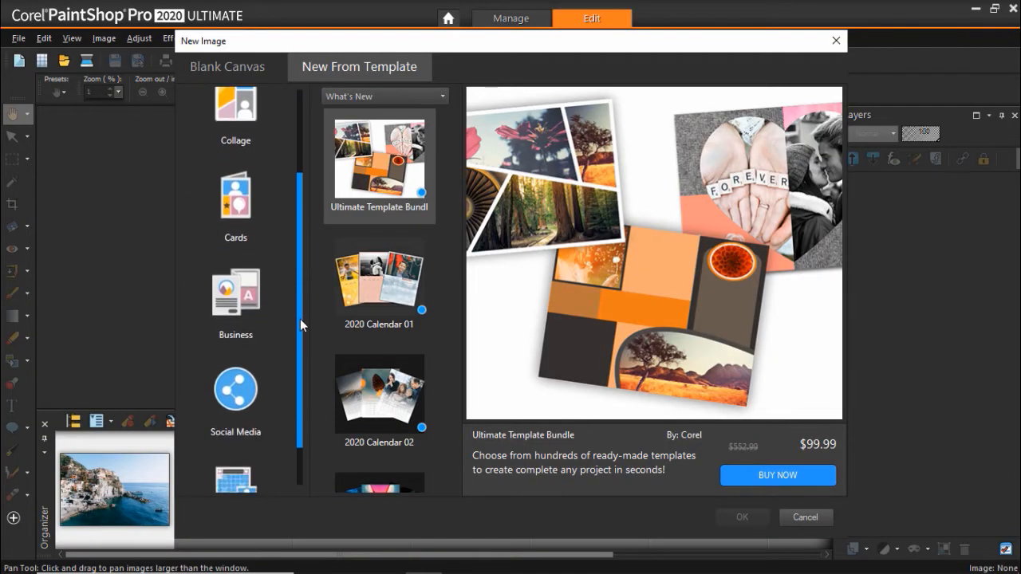
{"action": "scroll", "scroll_direction": "up", "scroll_amount": 3}
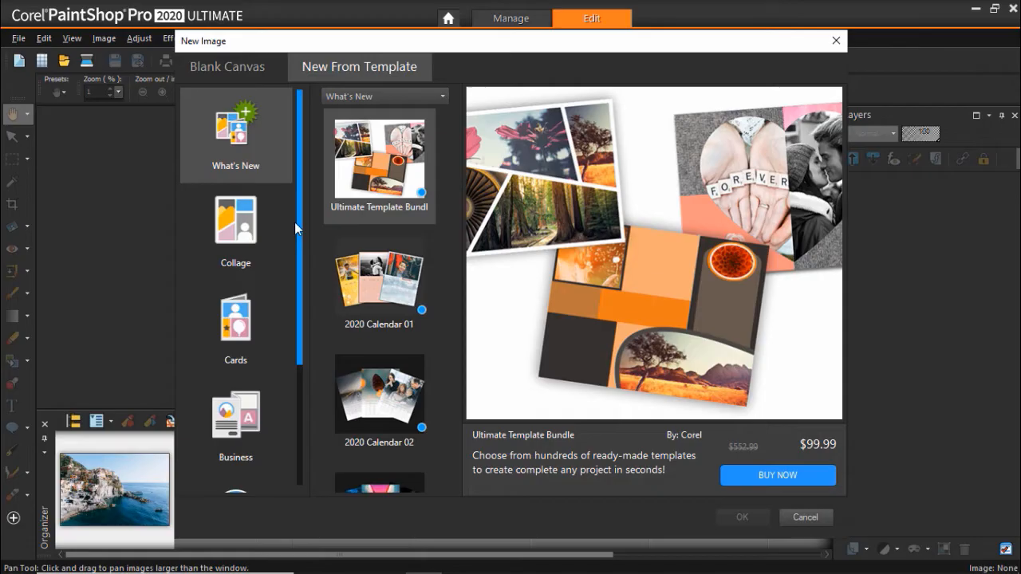
{"action": "left_click", "coordinate": [236, 231]}
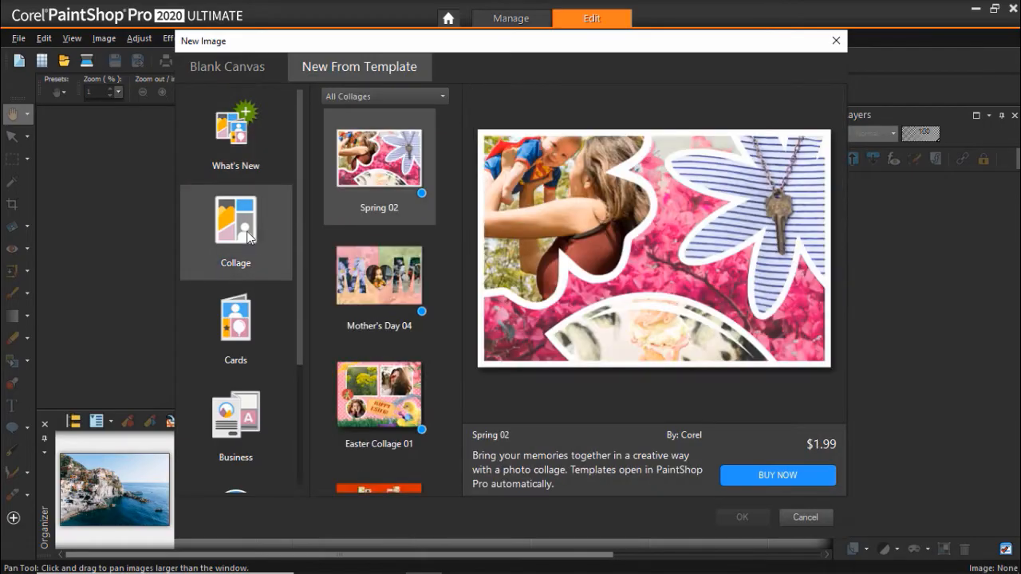
{"action": "mouse_move", "coordinate": [453, 127]}
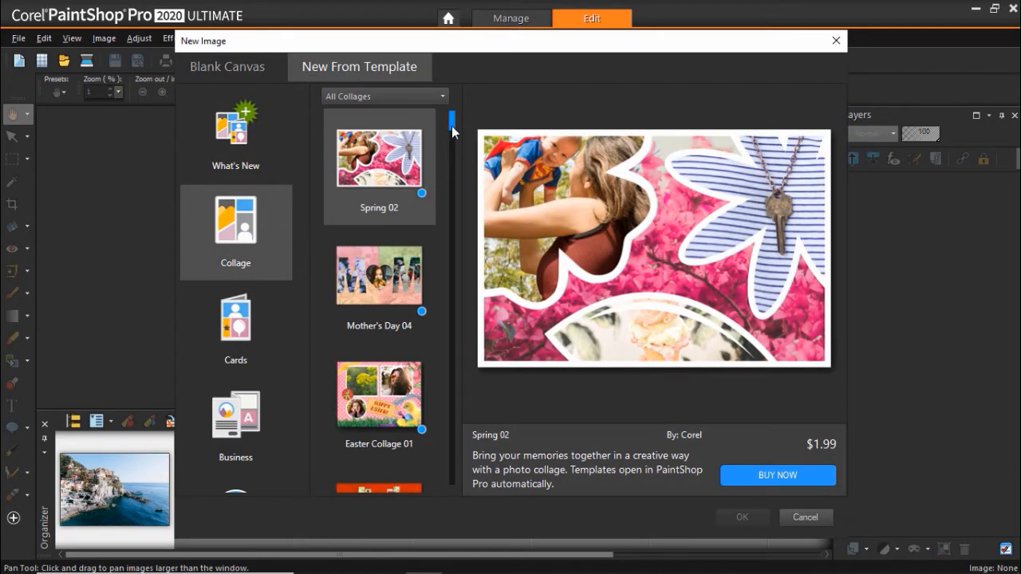
Browse the collage templates, preview Shatter 03, and select the free Shatter 01 collage
{"action": "scroll", "scroll_direction": "down", "scroll_amount": 3}
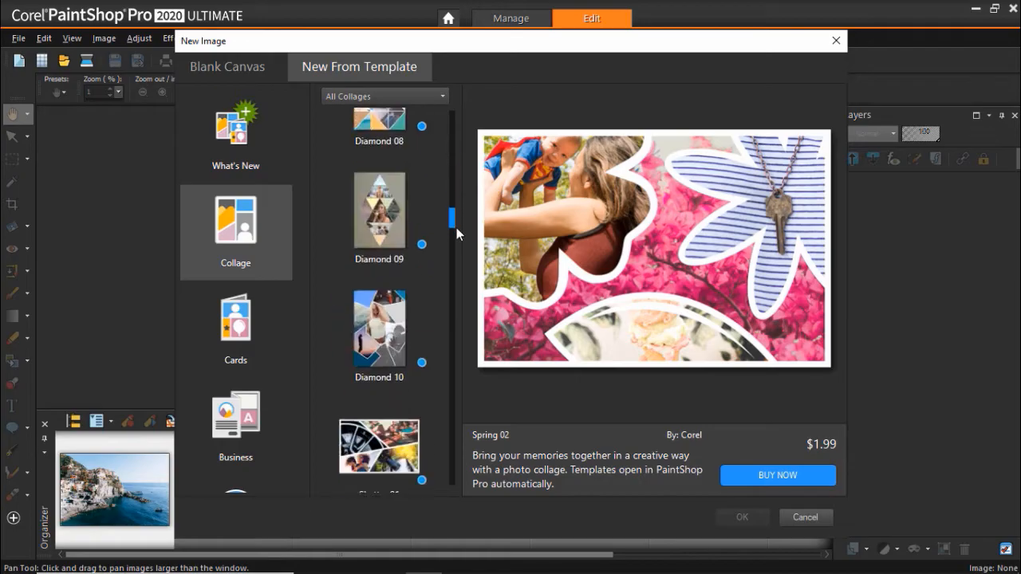
{"action": "scroll", "scroll_direction": "down", "scroll_amount": 3}
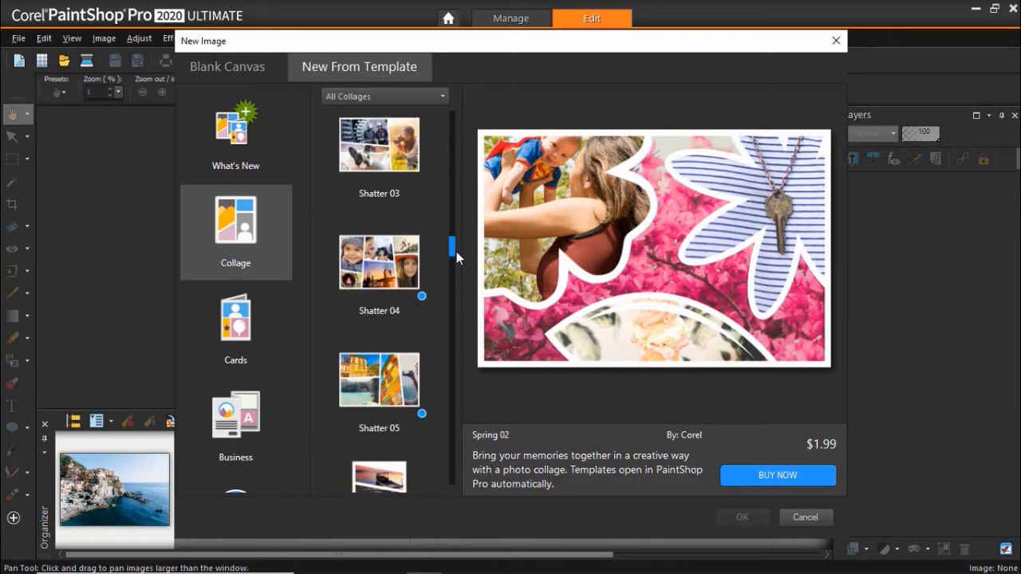
{"action": "scroll", "scroll_direction": "up", "scroll_amount": 3}
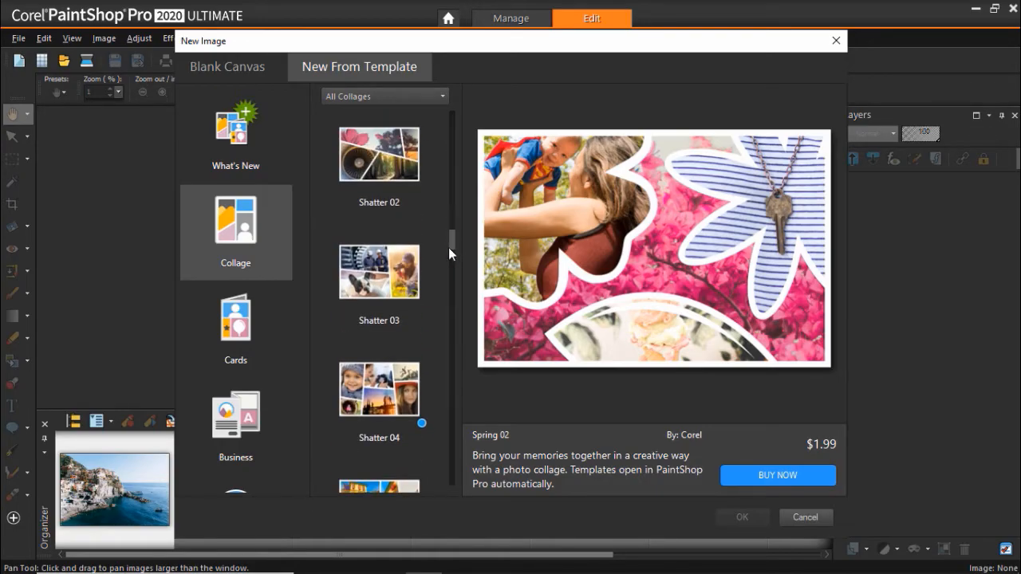
{"action": "left_click", "coordinate": [380, 271]}
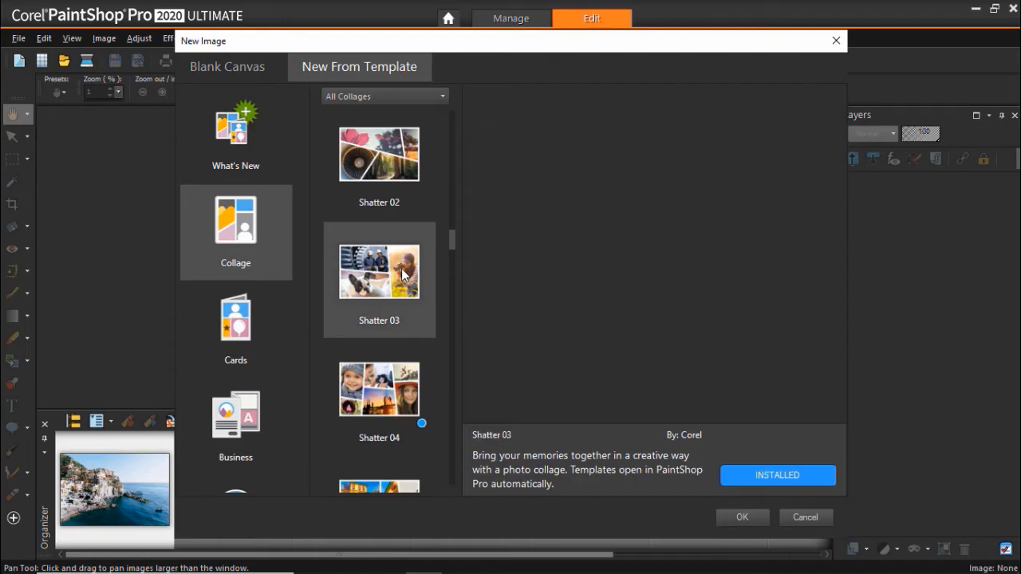
{"action": "left_click", "coordinate": [380, 391]}
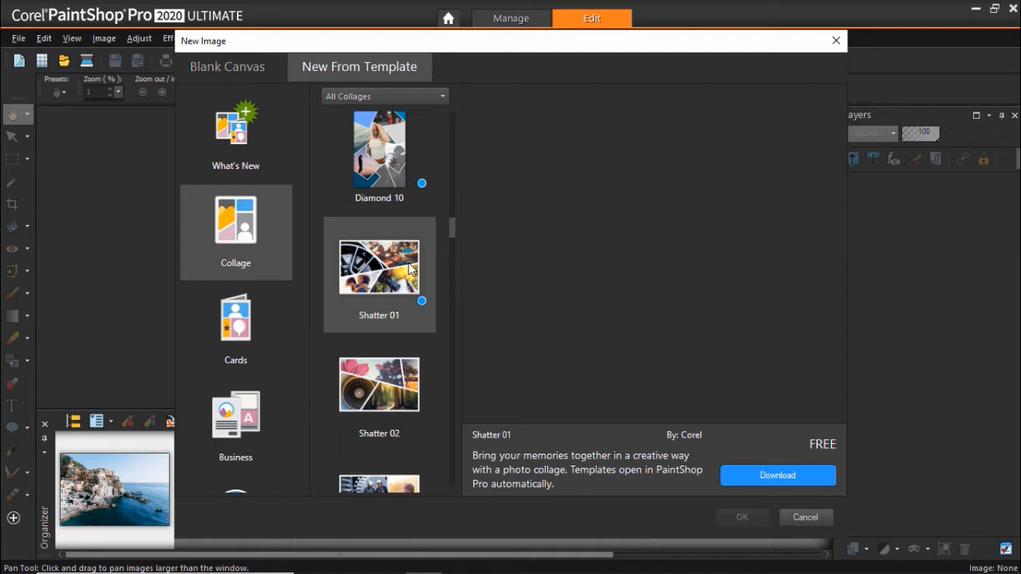
Download Shatter 01 until it shows Installed, then open it as a new collage image
{"action": "left_click", "coordinate": [378, 267]}
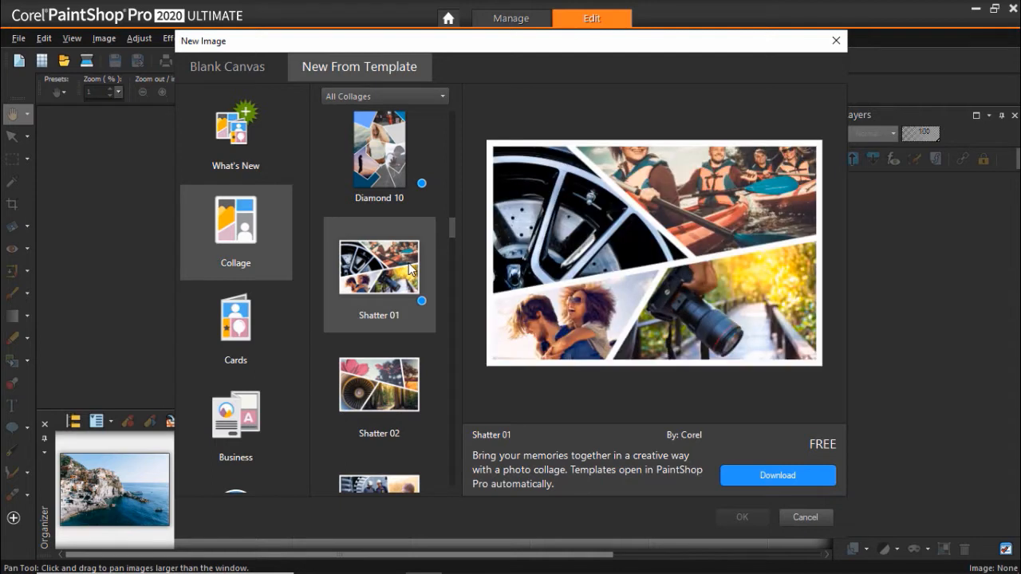
{"action": "mouse_move", "coordinate": [730, 462]}
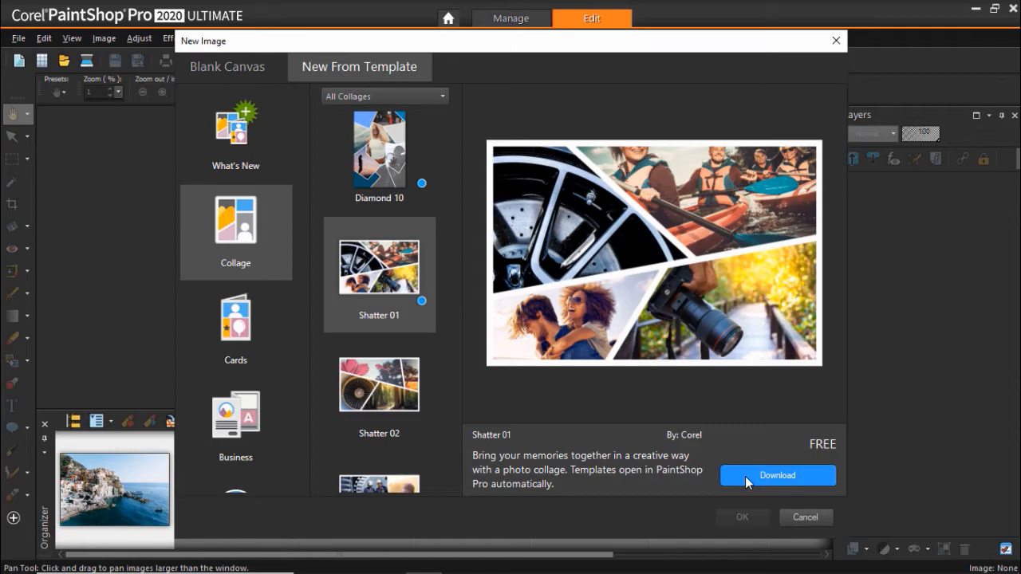
{"action": "left_click", "coordinate": [777, 475]}
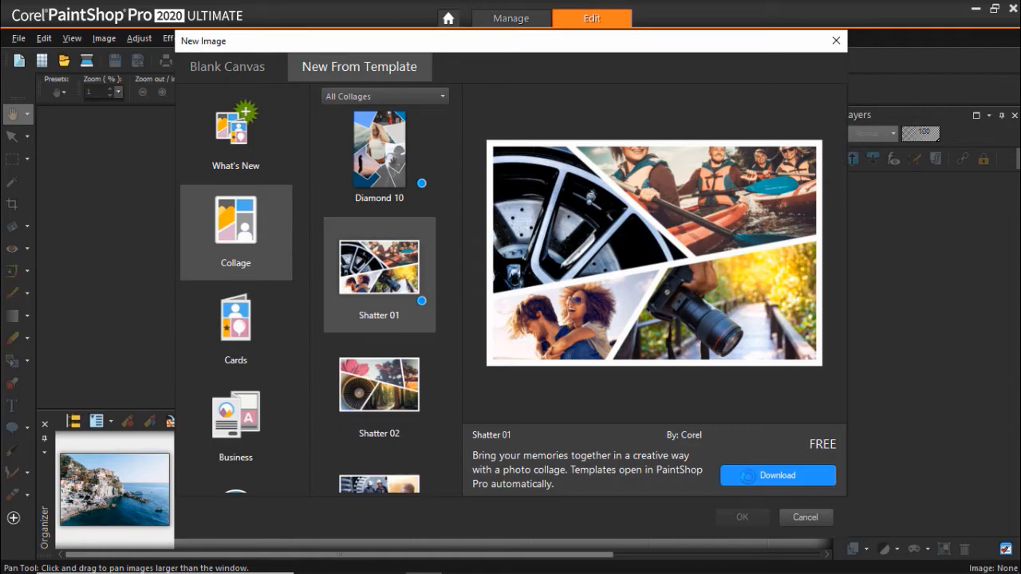
{"action": "left_click", "coordinate": [777, 476]}
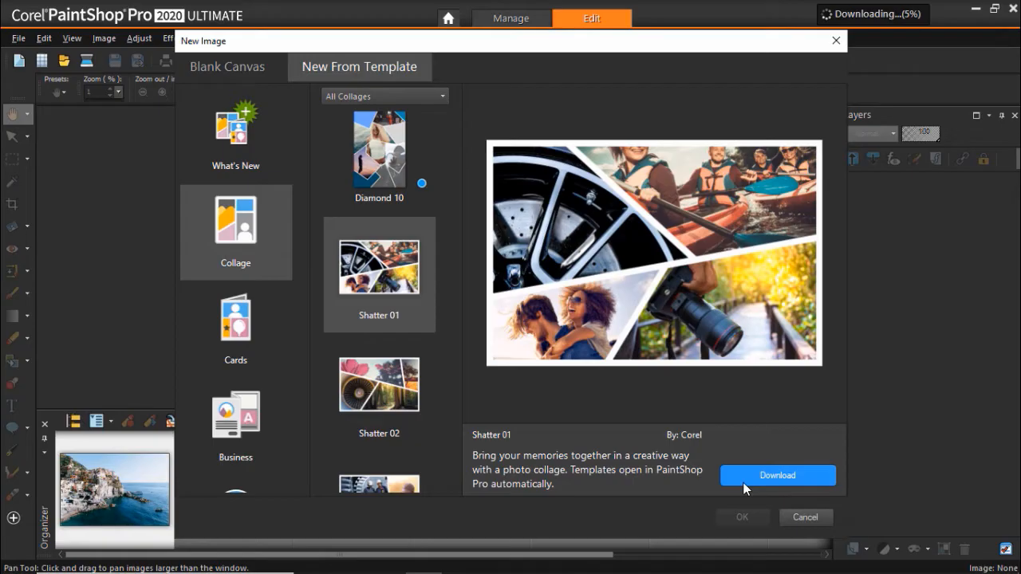
{"action": "left_click", "coordinate": [777, 475]}
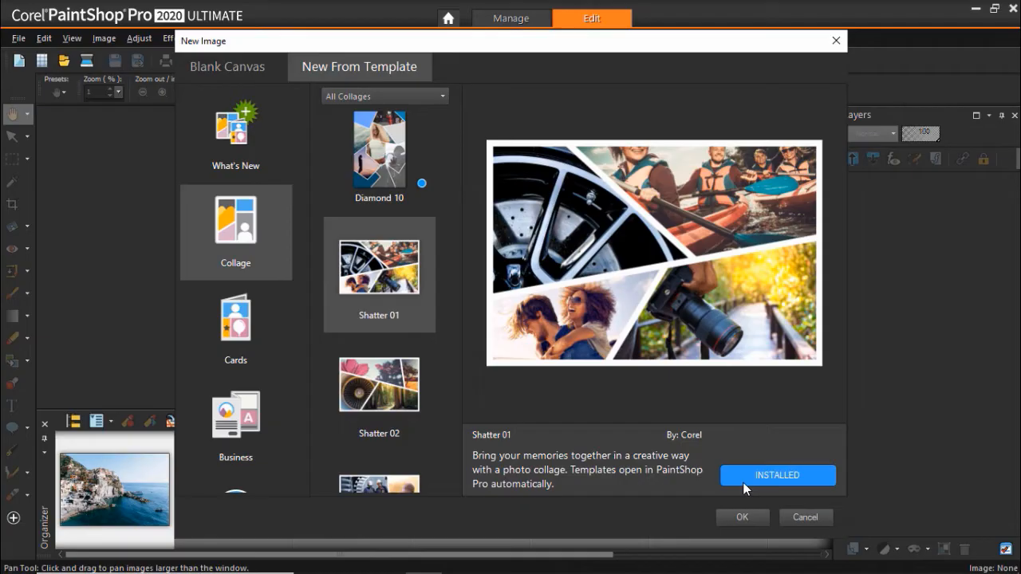
{"action": "mouse_move", "coordinate": [741, 526]}
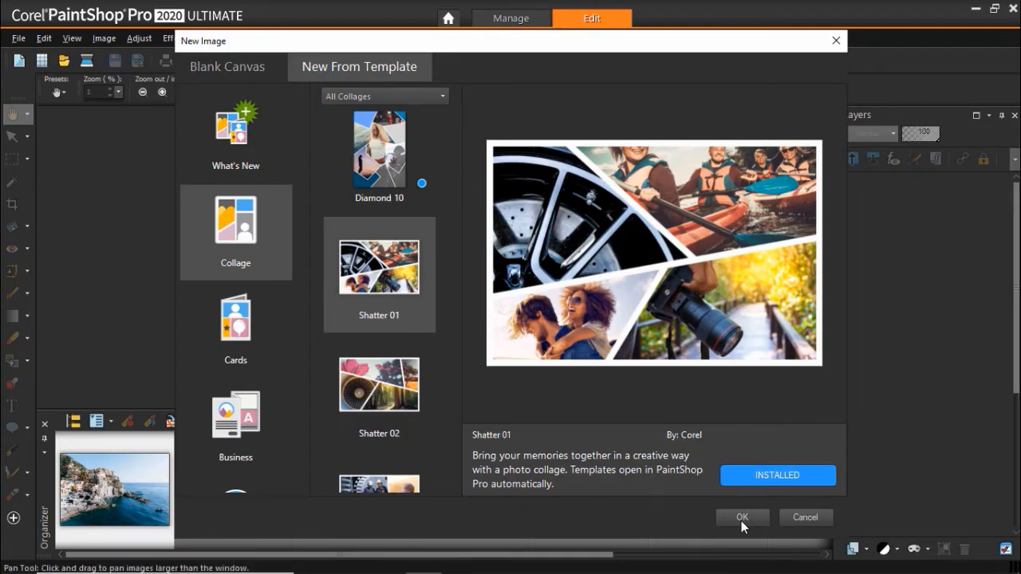
{"action": "left_click", "coordinate": [740, 517]}
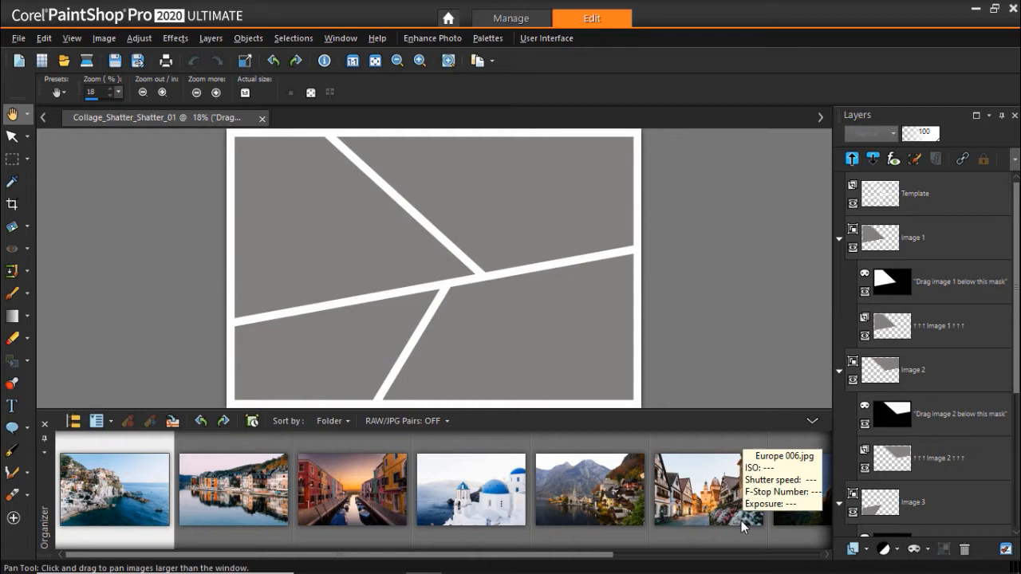
{"action": "mouse_move", "coordinate": [534, 209]}
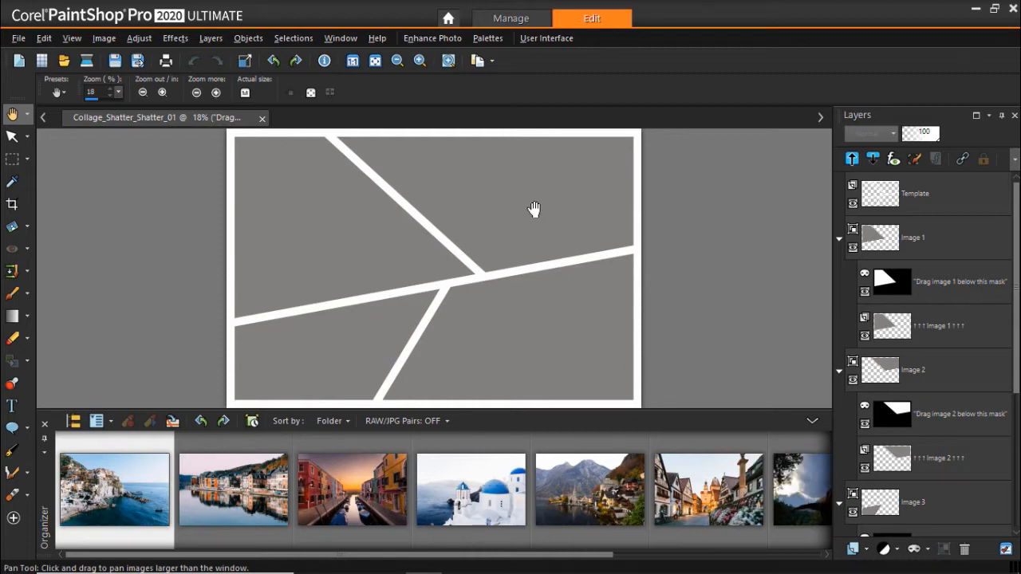
{"action": "left_click", "coordinate": [488, 39]}
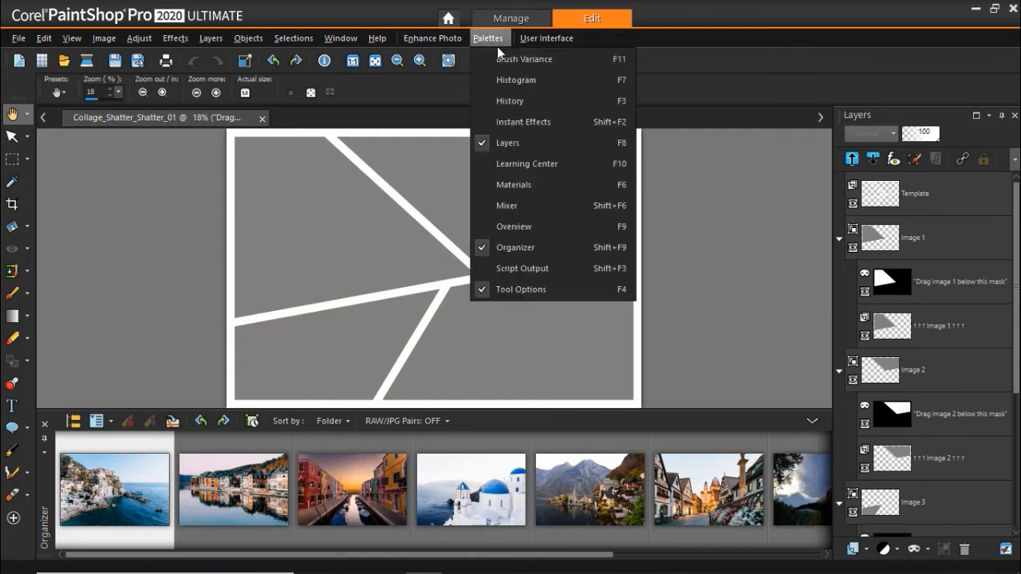
{"action": "mouse_move", "coordinate": [526, 144]}
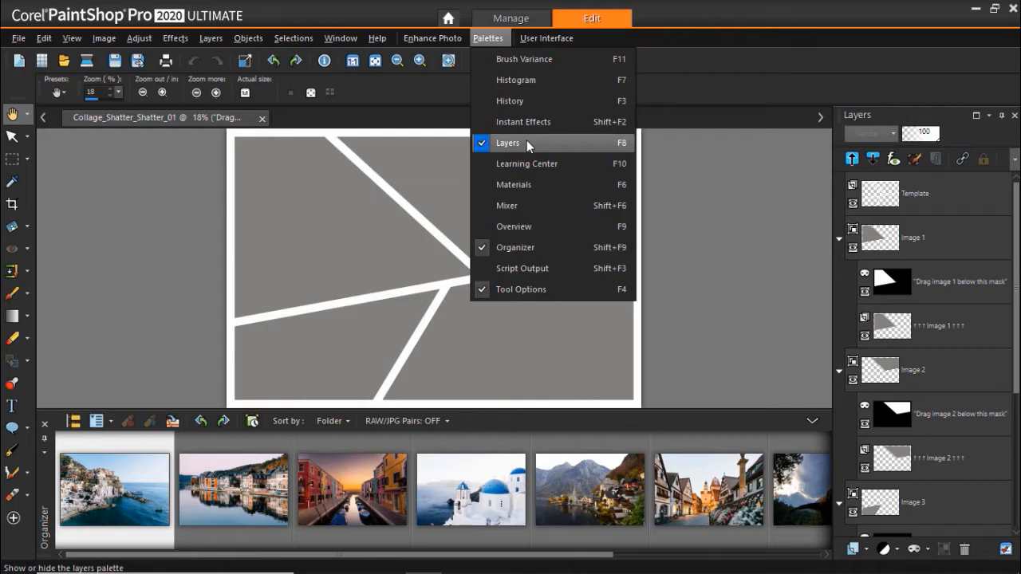
{"action": "mouse_move", "coordinate": [541, 232]}
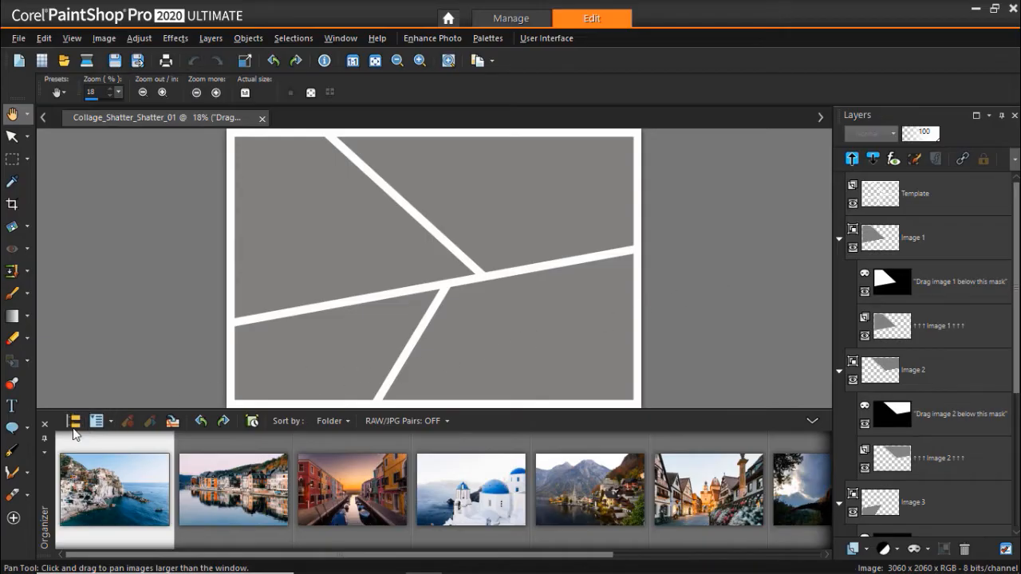
{"action": "left_click", "coordinate": [74, 421]}
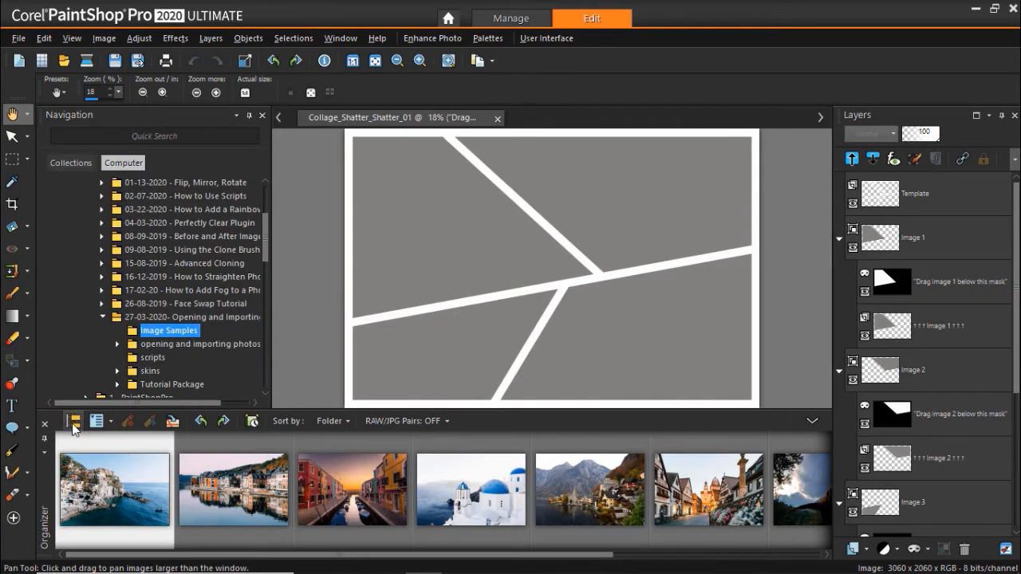
{"action": "left_click", "coordinate": [262, 115]}
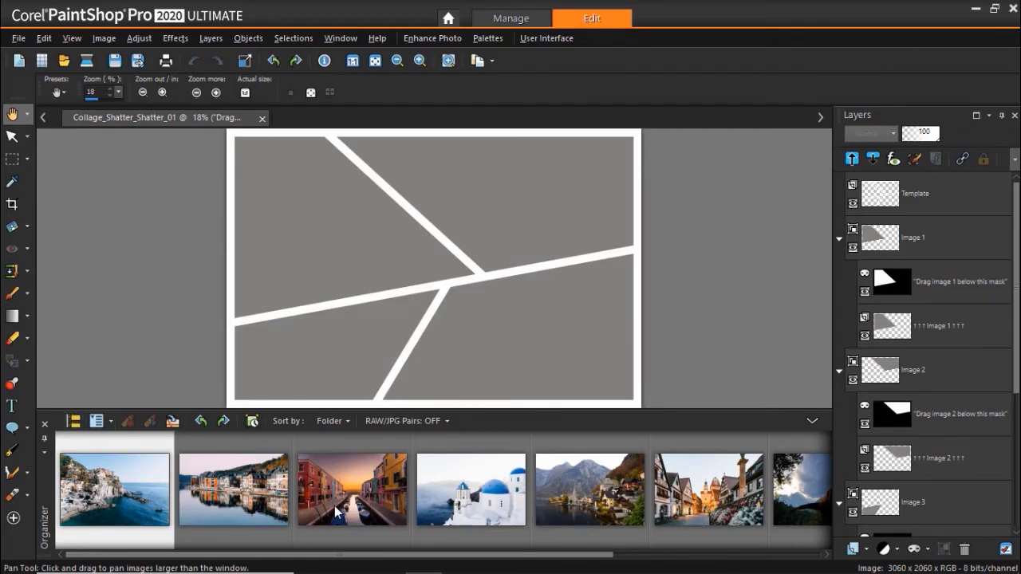
{"action": "left_click", "coordinate": [351, 489]}
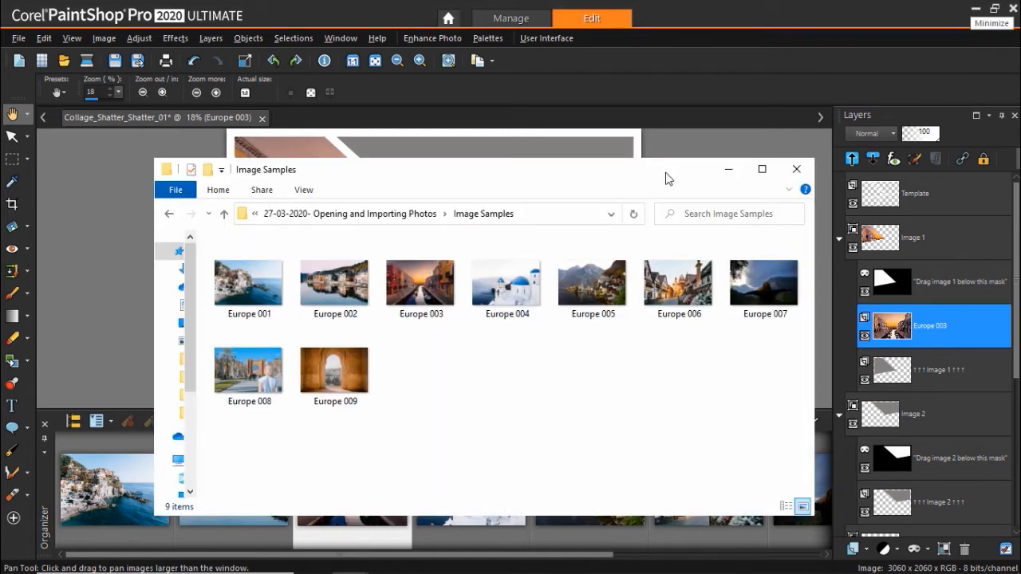
{"action": "mouse_move", "coordinate": [649, 196]}
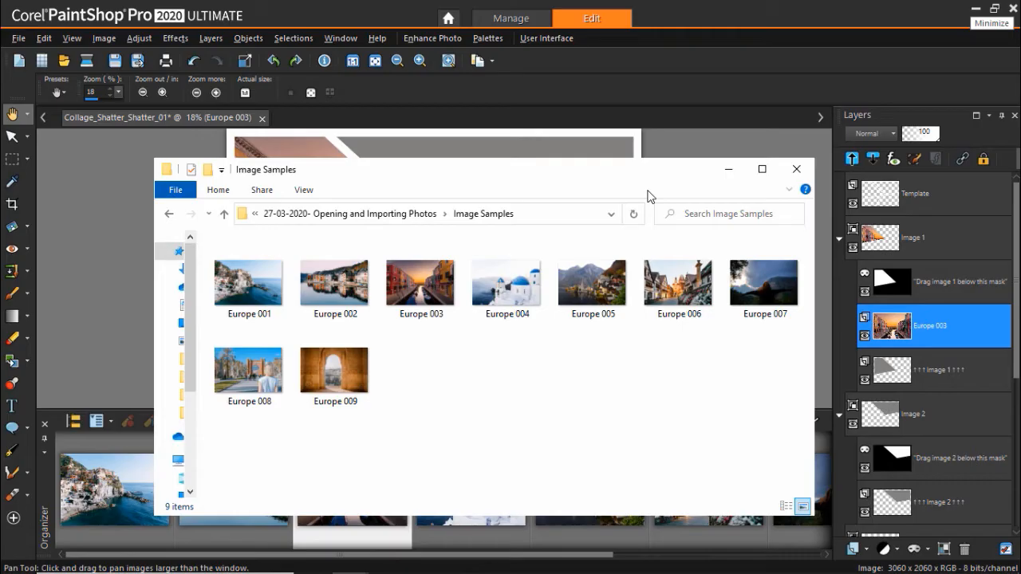
{"action": "mouse_move", "coordinate": [431, 285]}
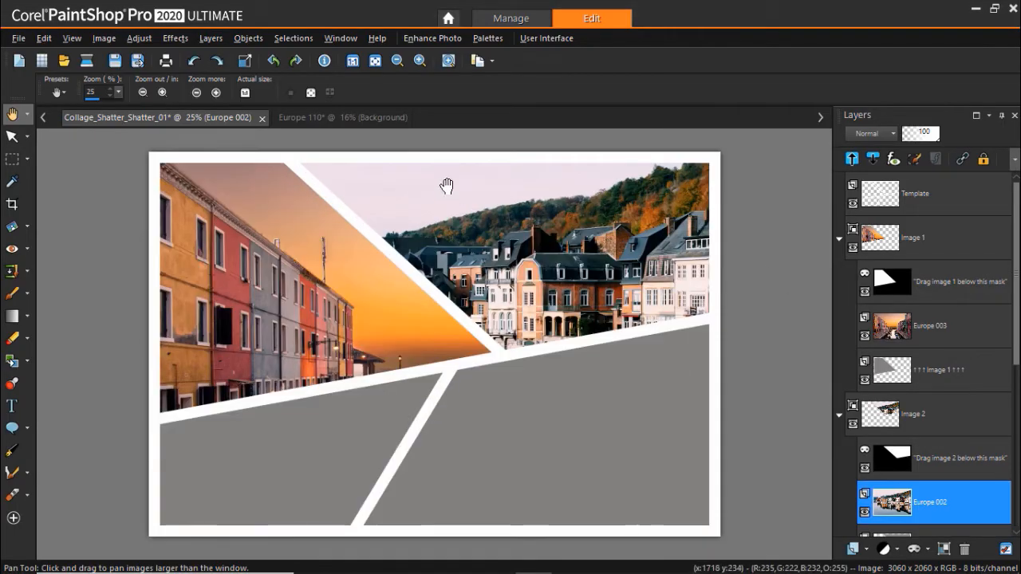
Check the Eiffel Tower photo, return to the collage, and select the lower pieces' layers for the photos
{"action": "left_click", "coordinate": [341, 118]}
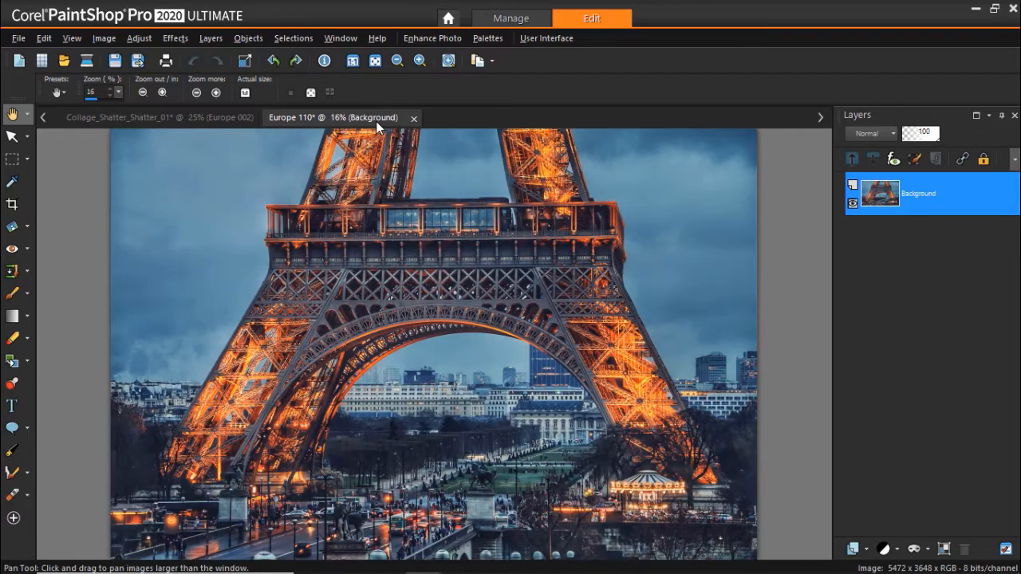
{"action": "mouse_move", "coordinate": [379, 163]}
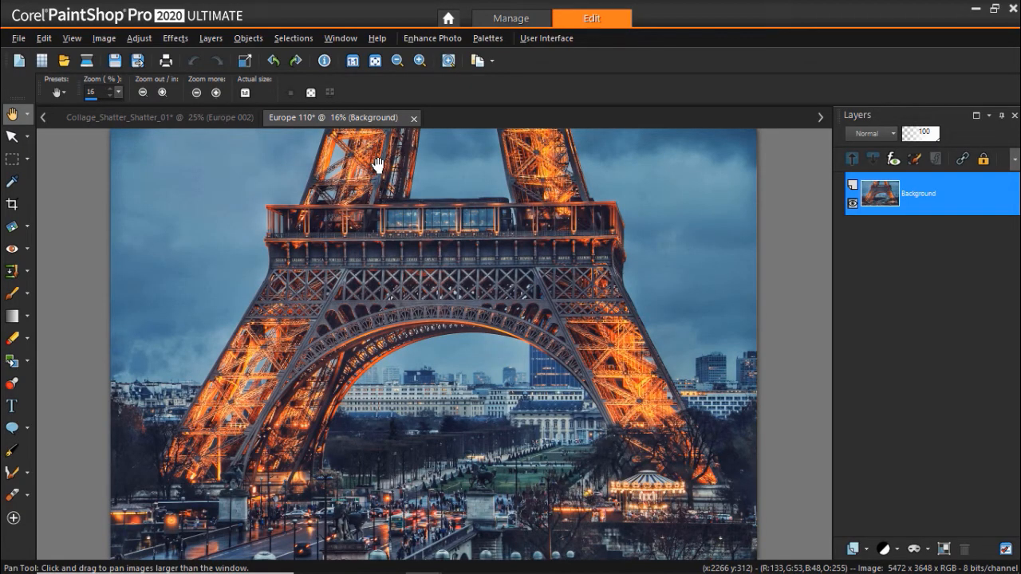
{"action": "mouse_move", "coordinate": [377, 165]}
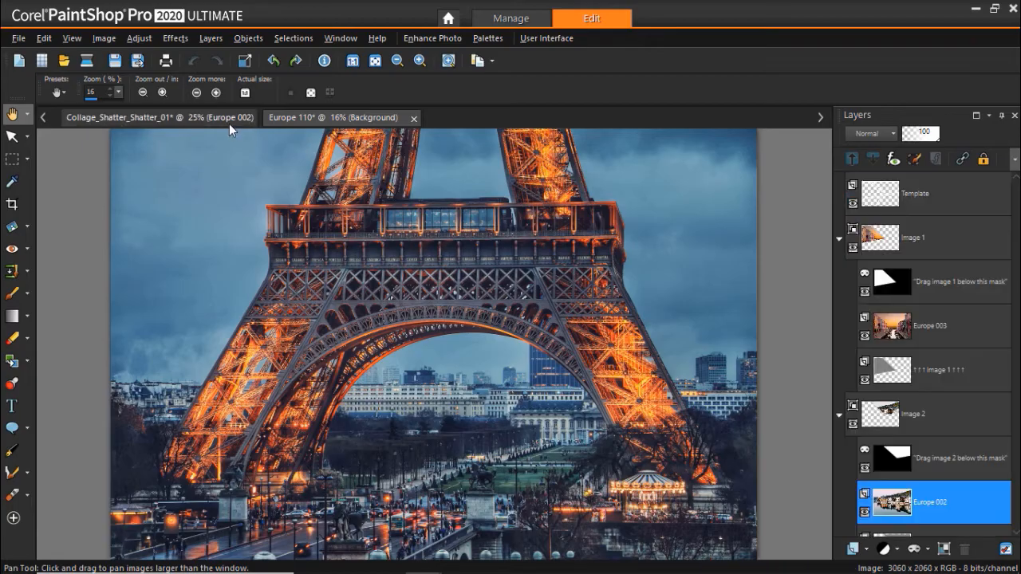
{"action": "left_click", "coordinate": [160, 118]}
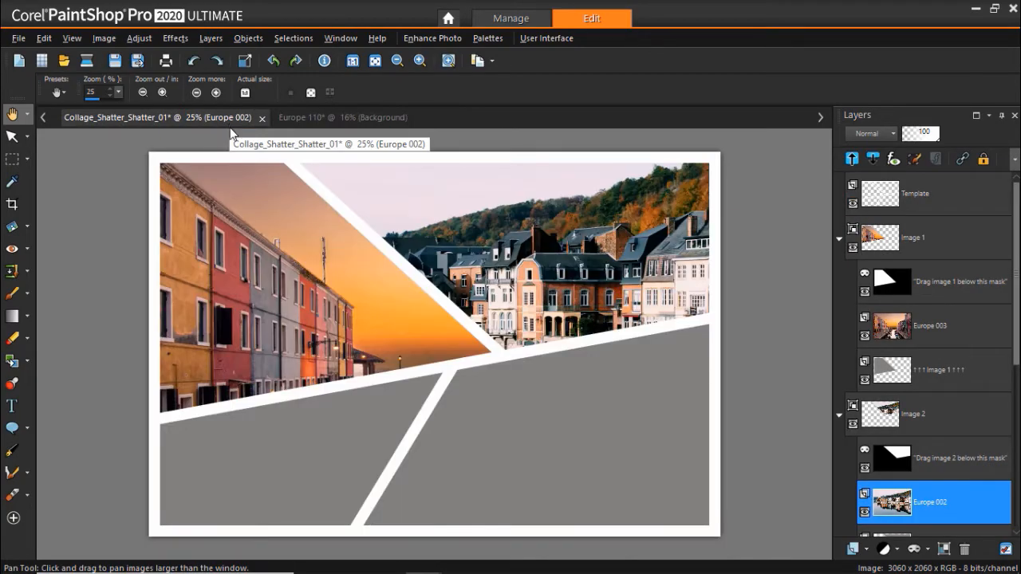
{"action": "mouse_move", "coordinate": [1013, 350]}
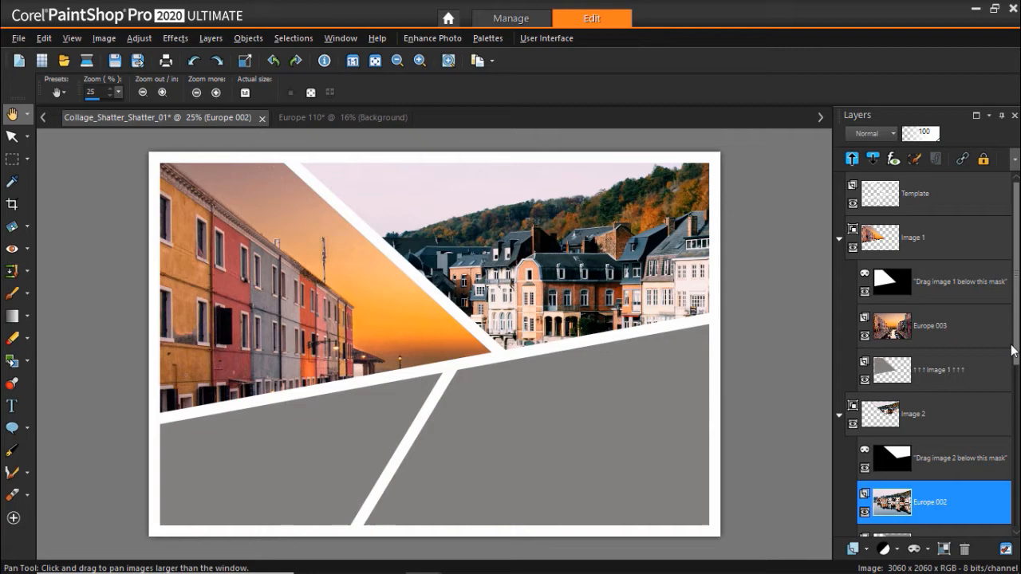
{"action": "scroll", "scroll_direction": "down", "scroll_amount": 3}
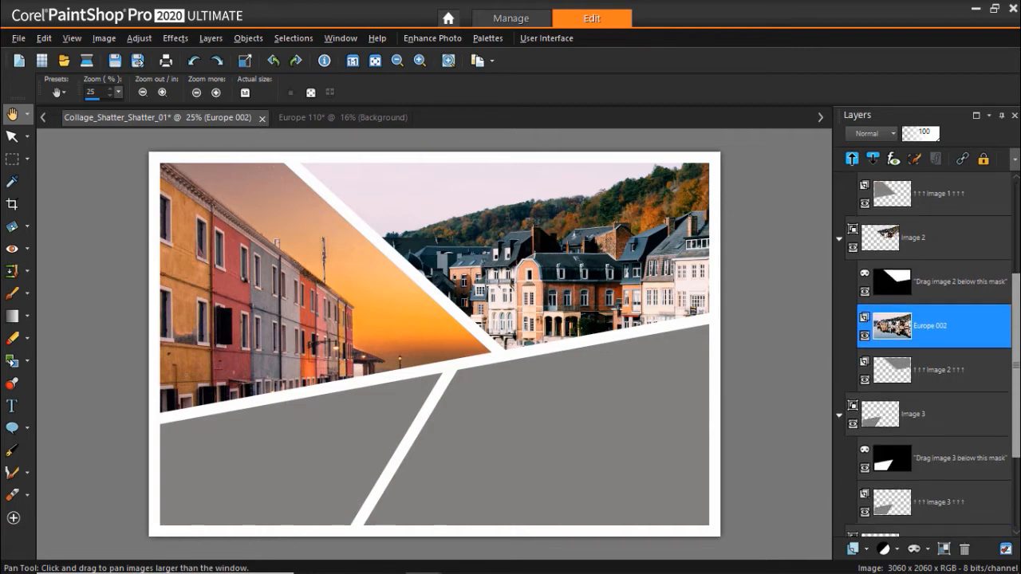
{"action": "scroll", "scroll_direction": "down", "scroll_amount": 3}
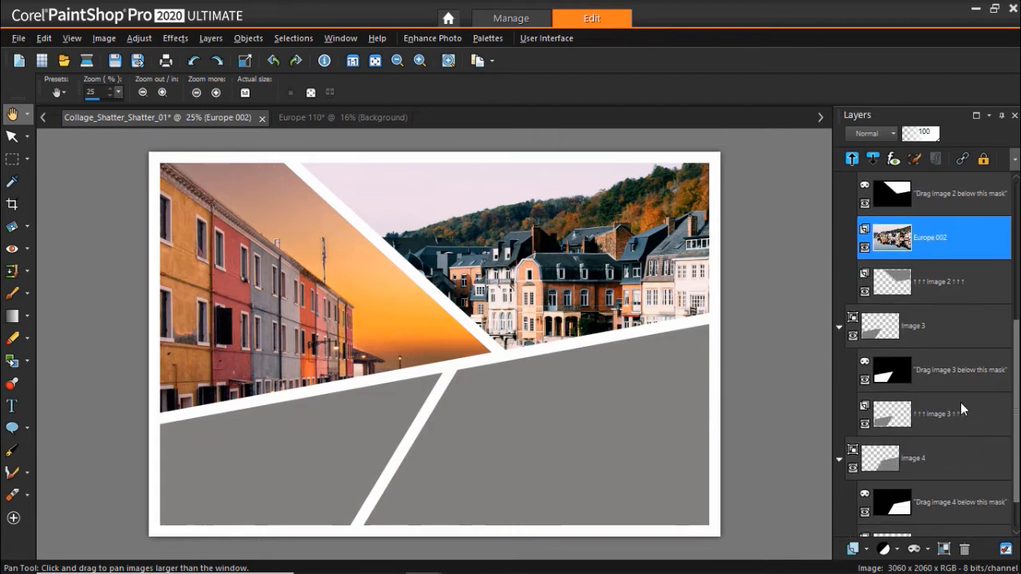
{"action": "left_click", "coordinate": [917, 413]}
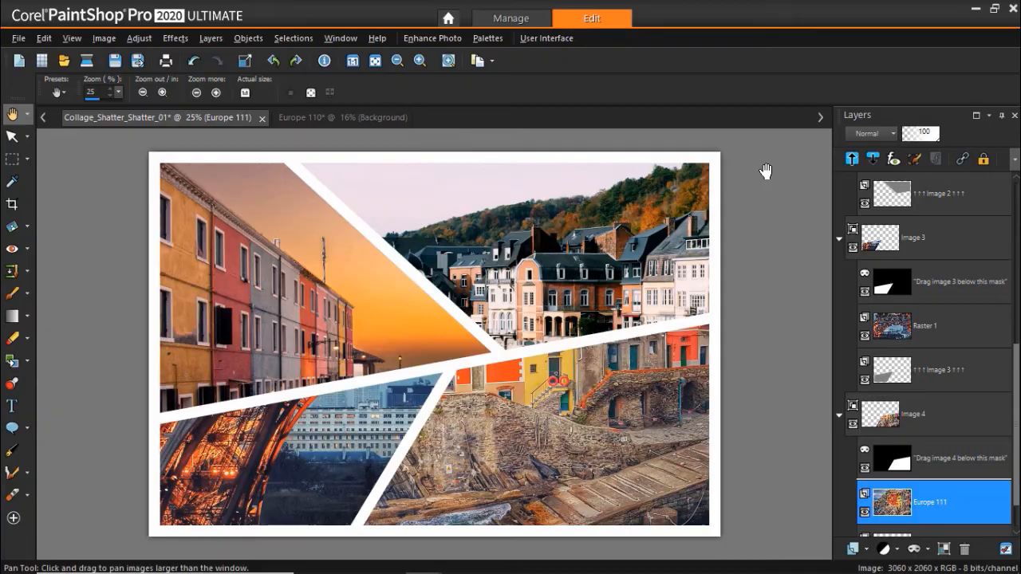
{"action": "mouse_move", "coordinate": [906, 252]}
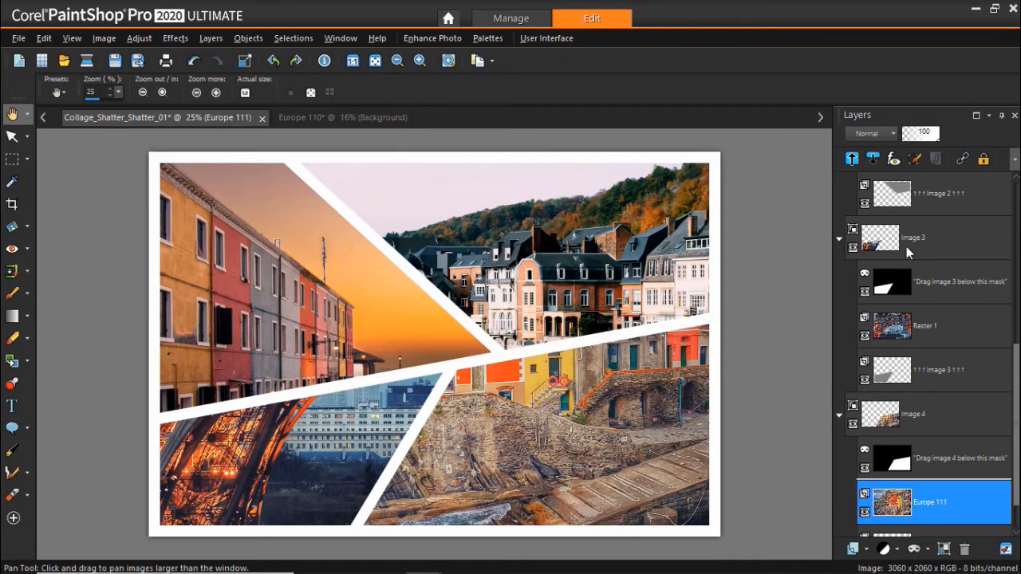
Select the top-left piece's Europe 003 photo layer and activate the Pick tool to scale it
{"action": "scroll", "scroll_direction": "up", "scroll_amount": 3}
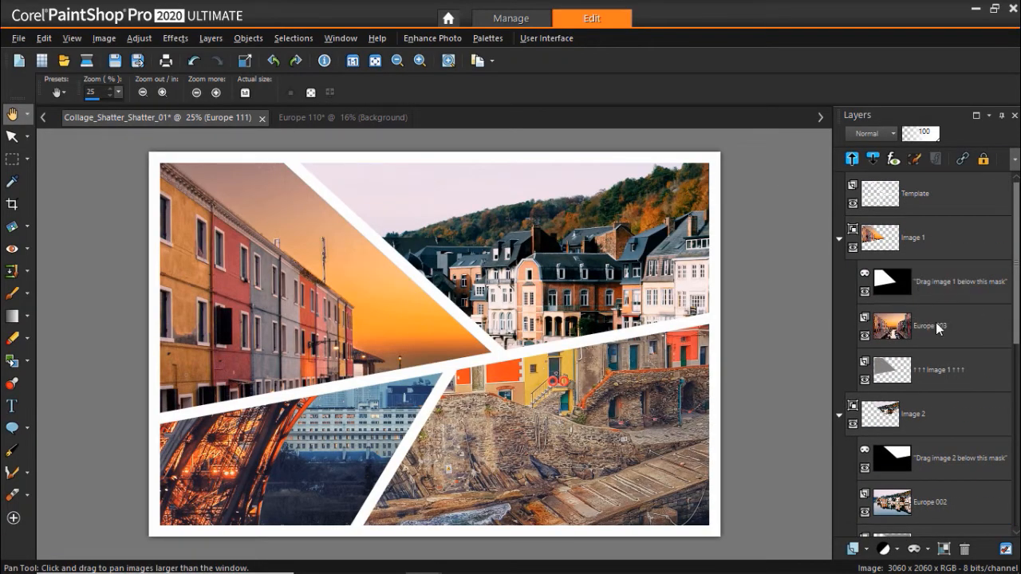
{"action": "left_click", "coordinate": [925, 326]}
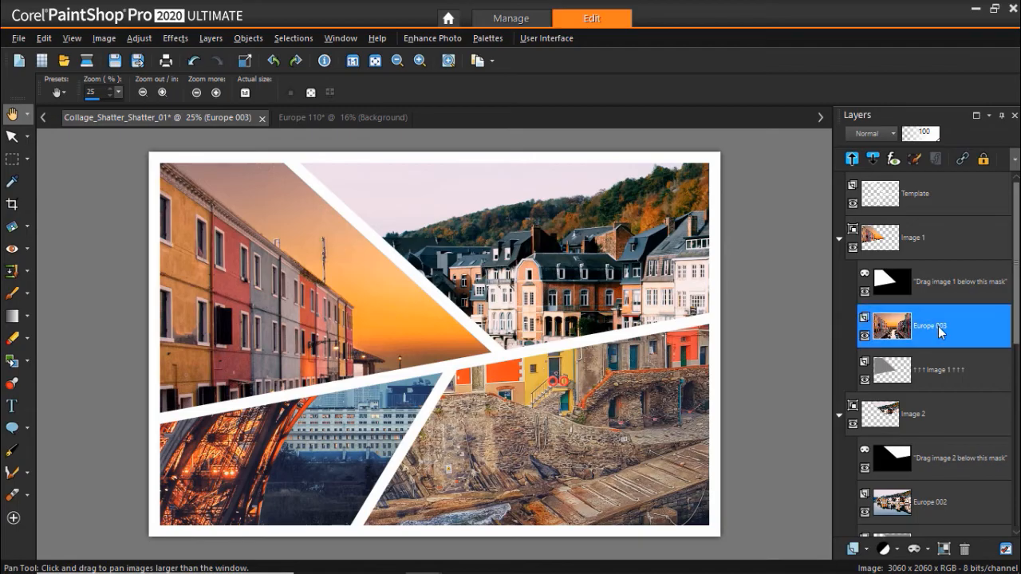
{"action": "mouse_move", "coordinate": [609, 274]}
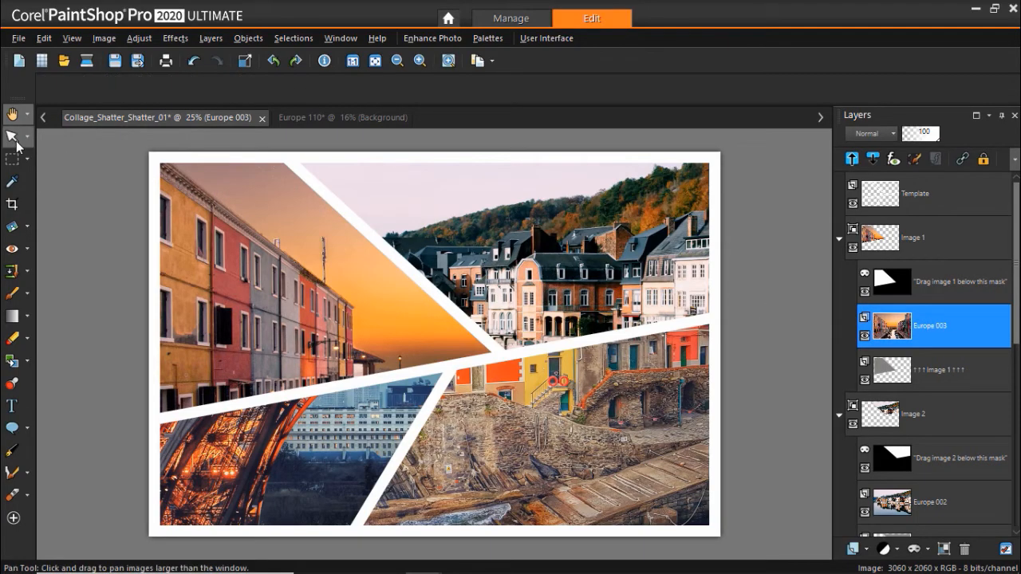
{"action": "left_click", "coordinate": [13, 137]}
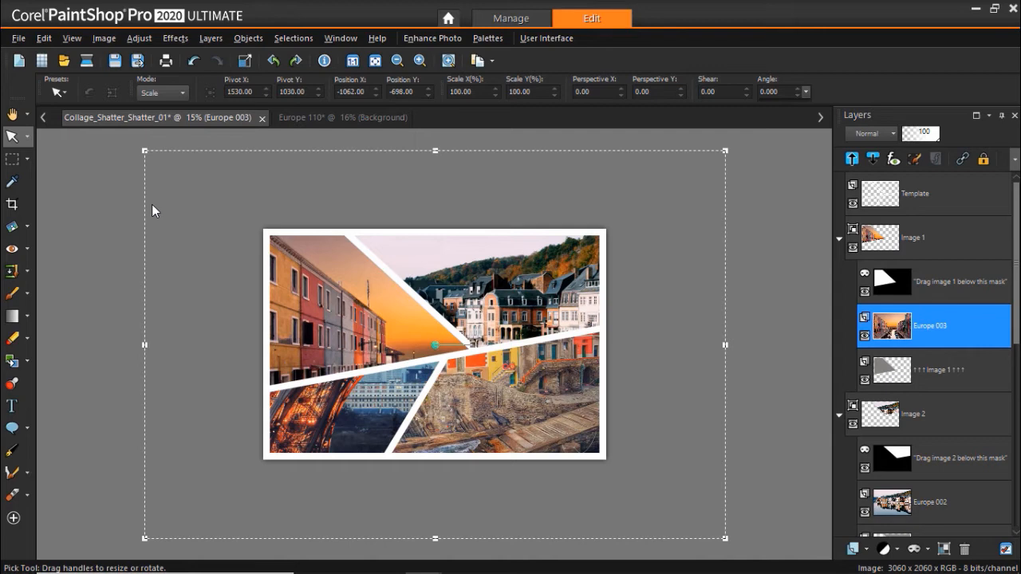
{"action": "mouse_move", "coordinate": [724, 537]}
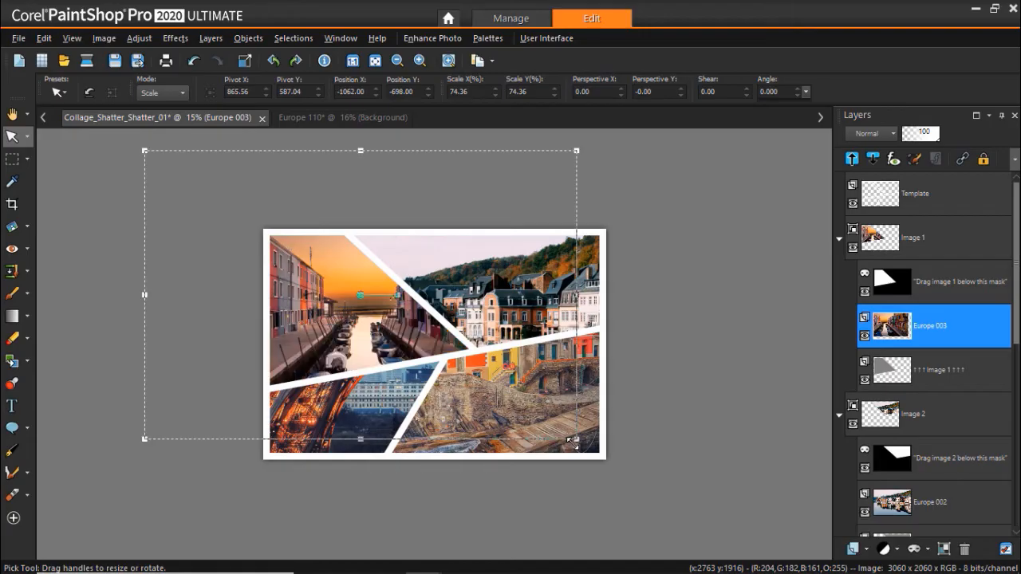
{"action": "mouse_move", "coordinate": [360, 294]}
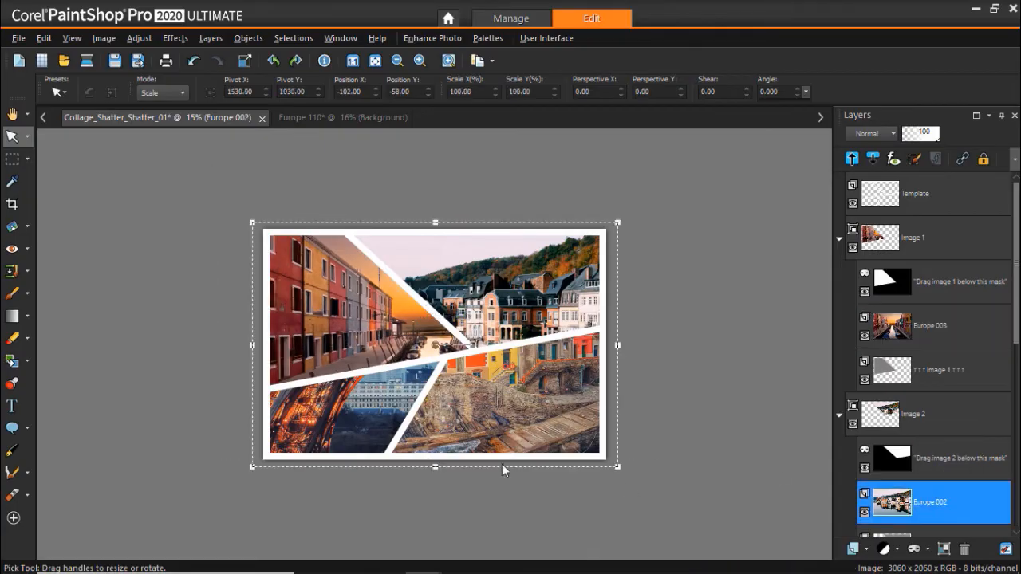
From the Social Media templates, download the free W letter template and open it as a new image
{"action": "left_click", "coordinate": [12, 115]}
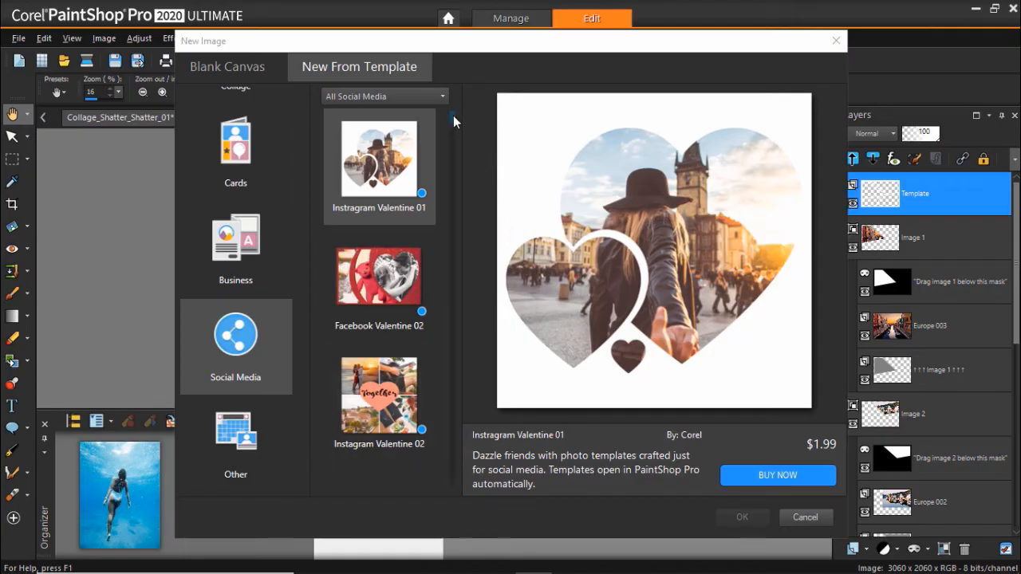
{"action": "scroll", "scroll_direction": "down", "scroll_amount": 3}
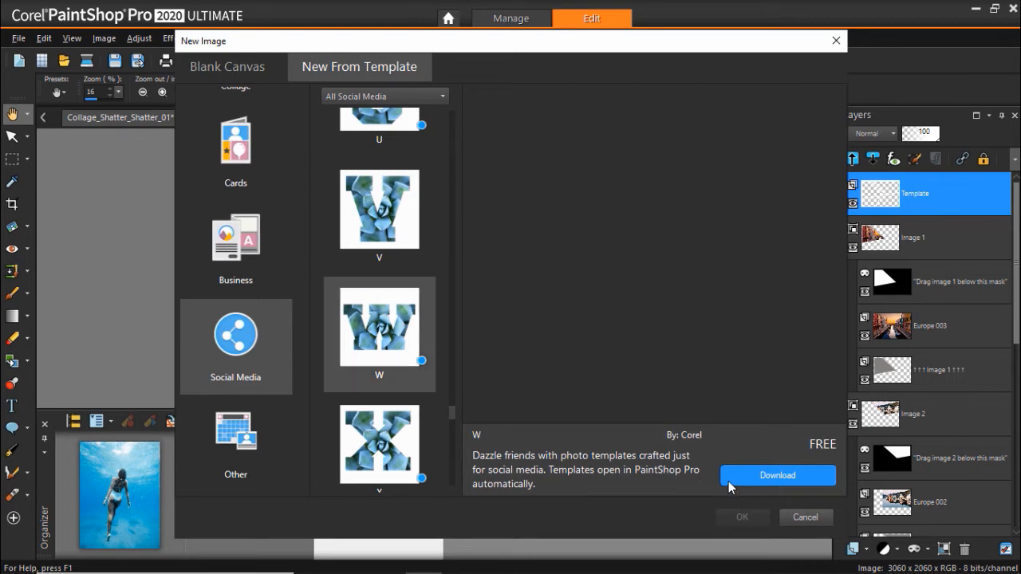
{"action": "left_click", "coordinate": [777, 475]}
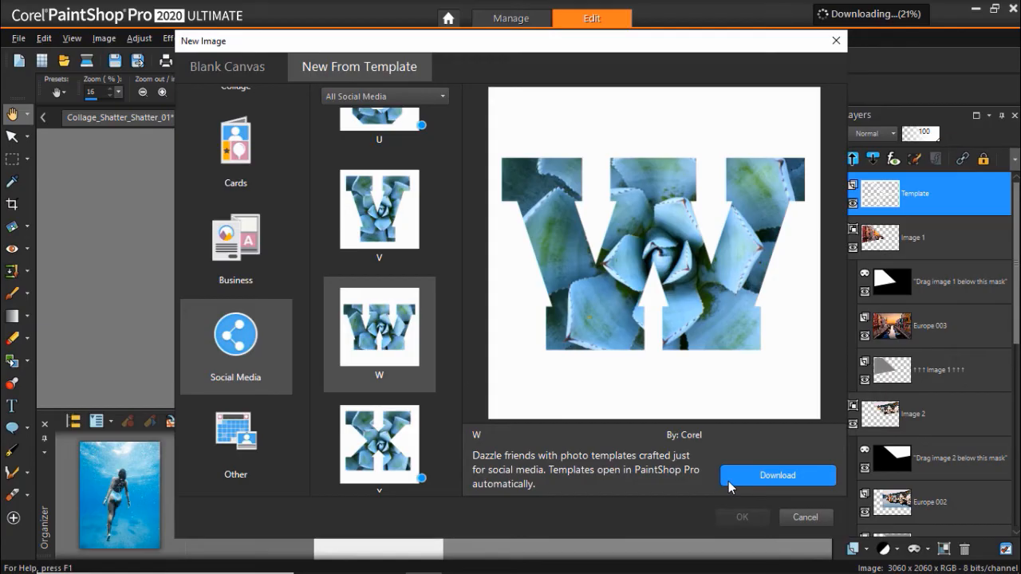
{"action": "left_click", "coordinate": [776, 475]}
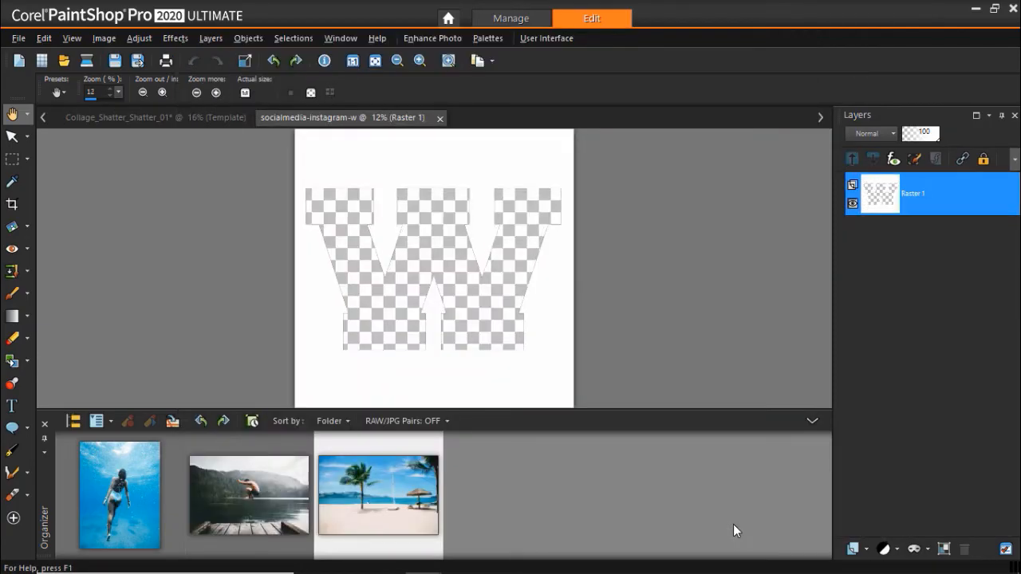
Add the underwater swimmer photo as a new layer above the W letter layer
{"action": "left_click", "coordinate": [120, 494]}
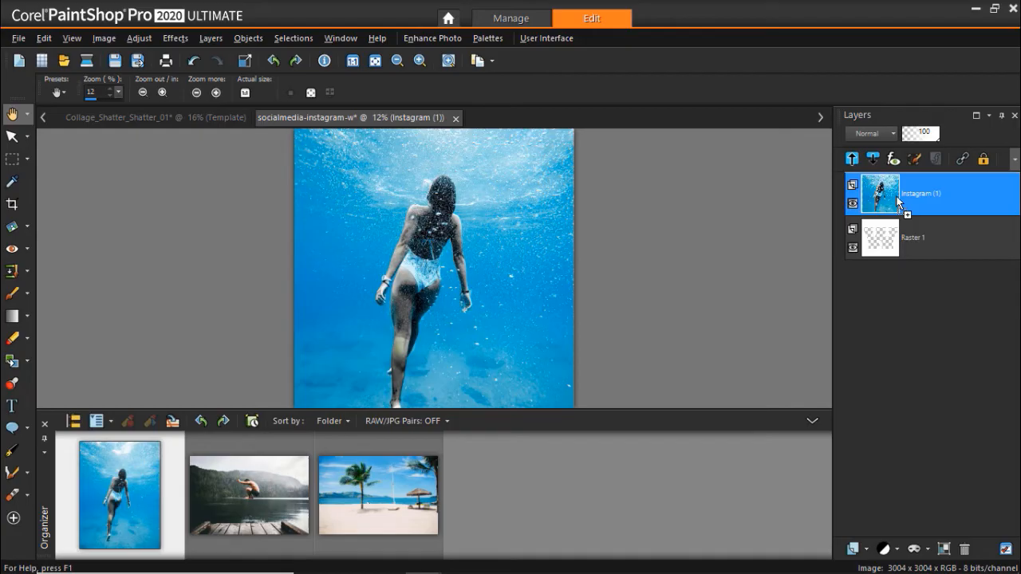
{"action": "mouse_move", "coordinate": [890, 252]}
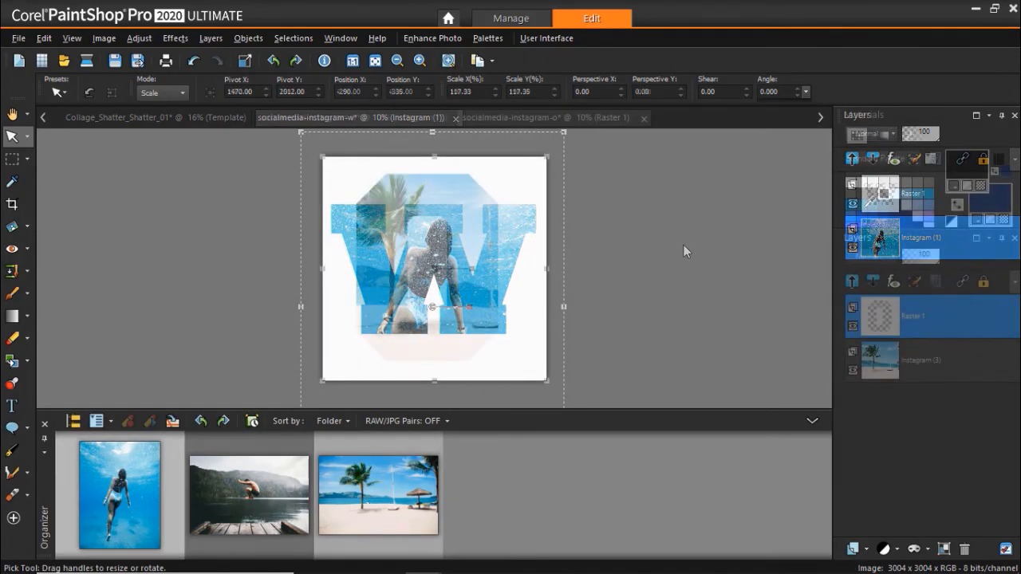
With black as the colour, use the Color Changer to turn the white area around the O black
{"action": "left_click", "coordinate": [542, 118]}
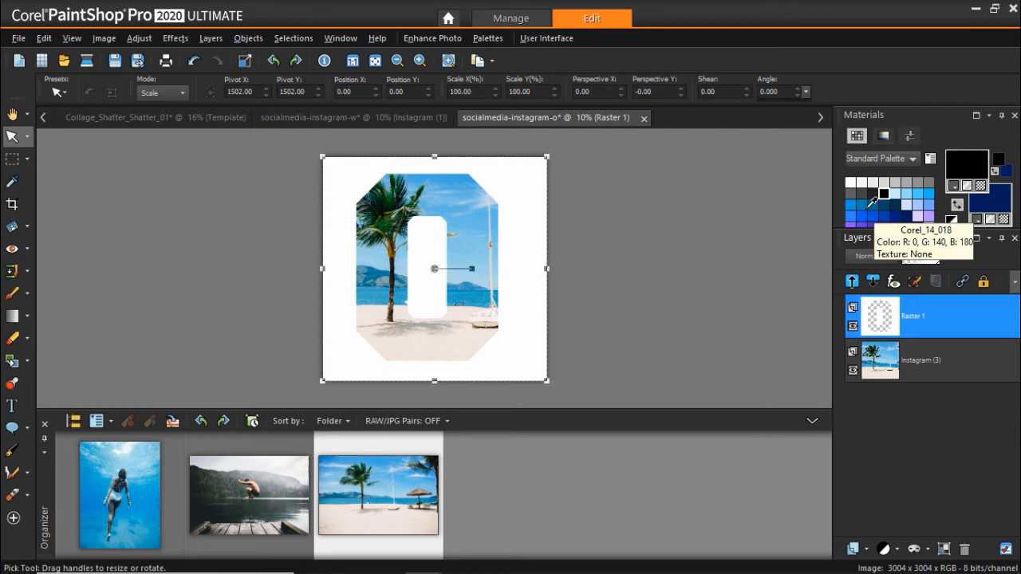
{"action": "left_click", "coordinate": [13, 361]}
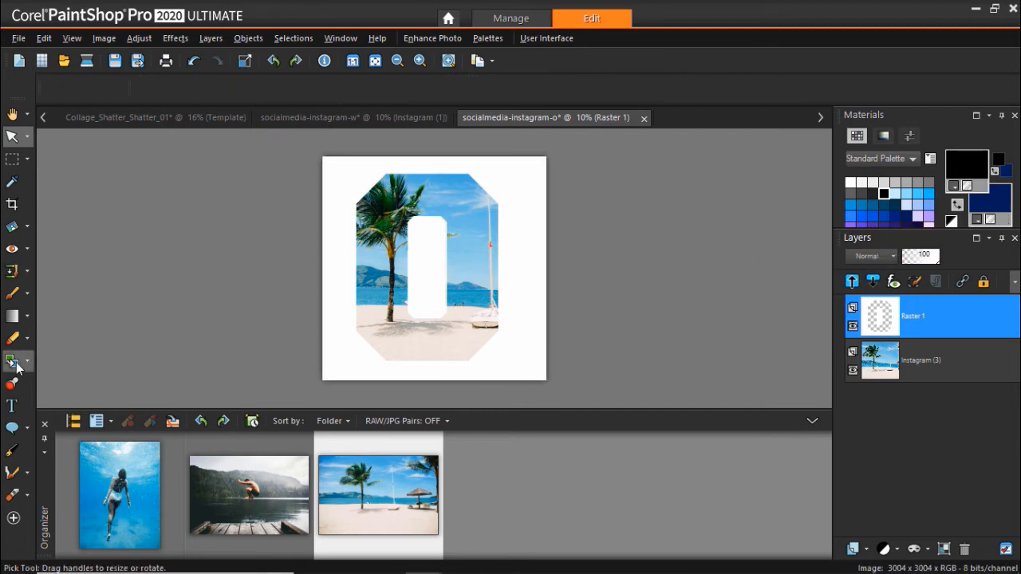
{"action": "left_click", "coordinate": [13, 360]}
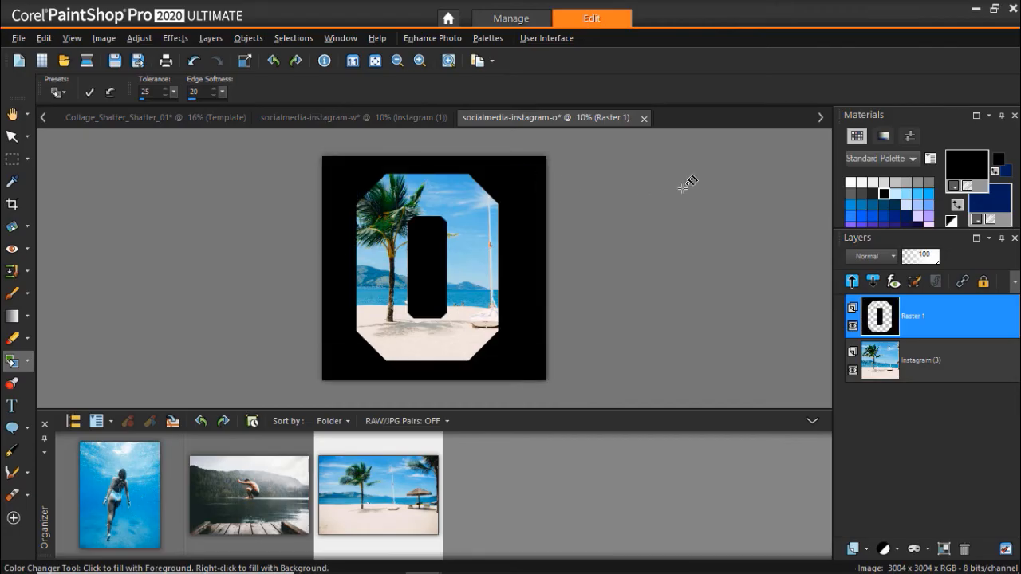
{"action": "mouse_move", "coordinate": [901, 199]}
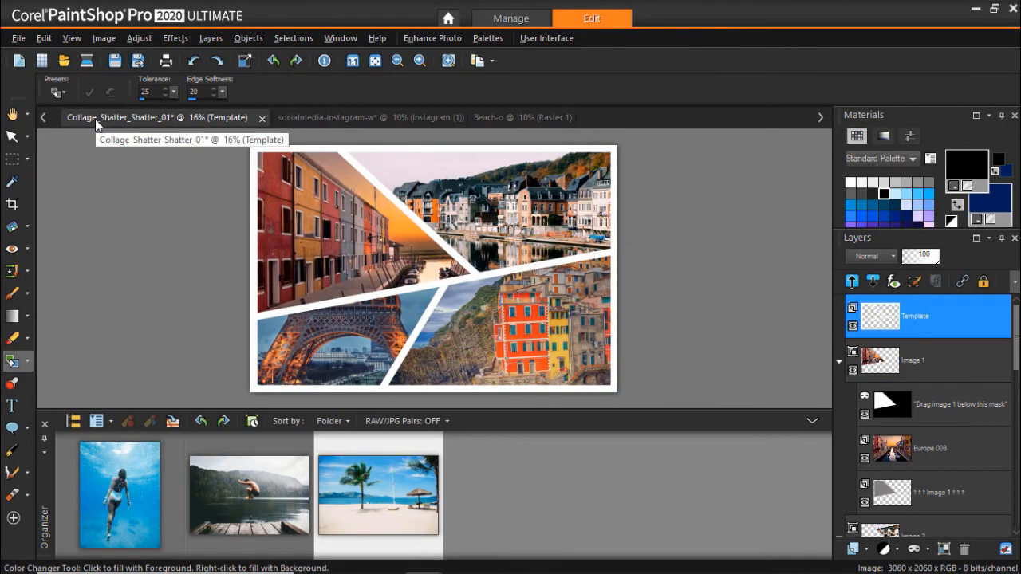
{"action": "mouse_move", "coordinate": [619, 156]}
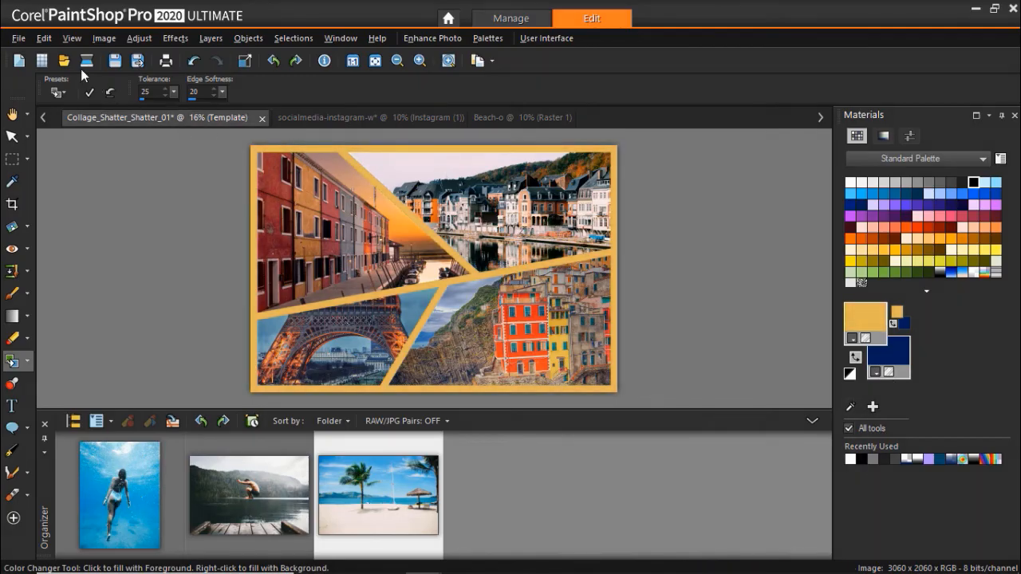
Save the collage as a JPG JPEG file named Europe-Collage
{"action": "left_click", "coordinate": [18, 38]}
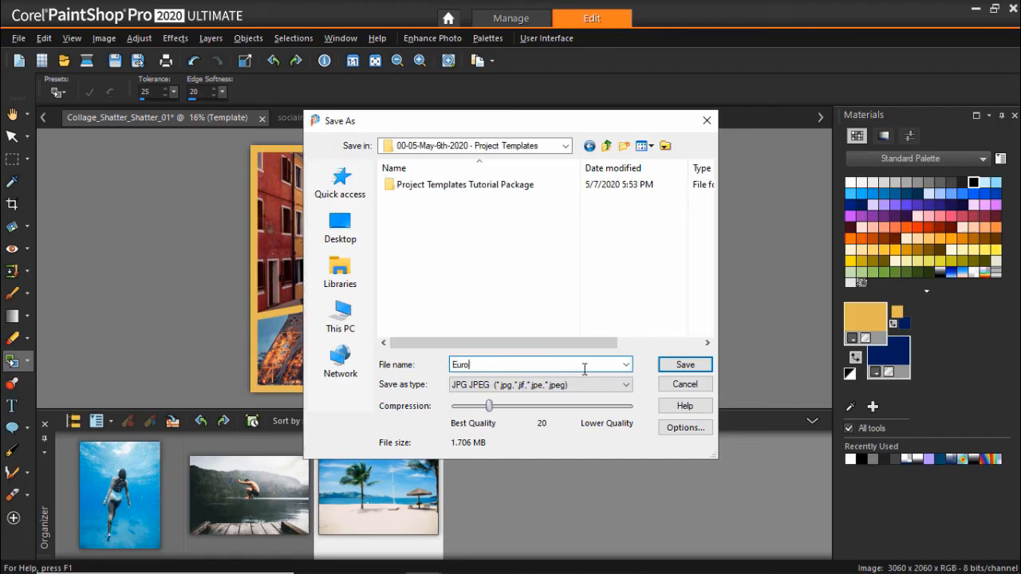
{"action": "type", "text": "Europe-Collage"}
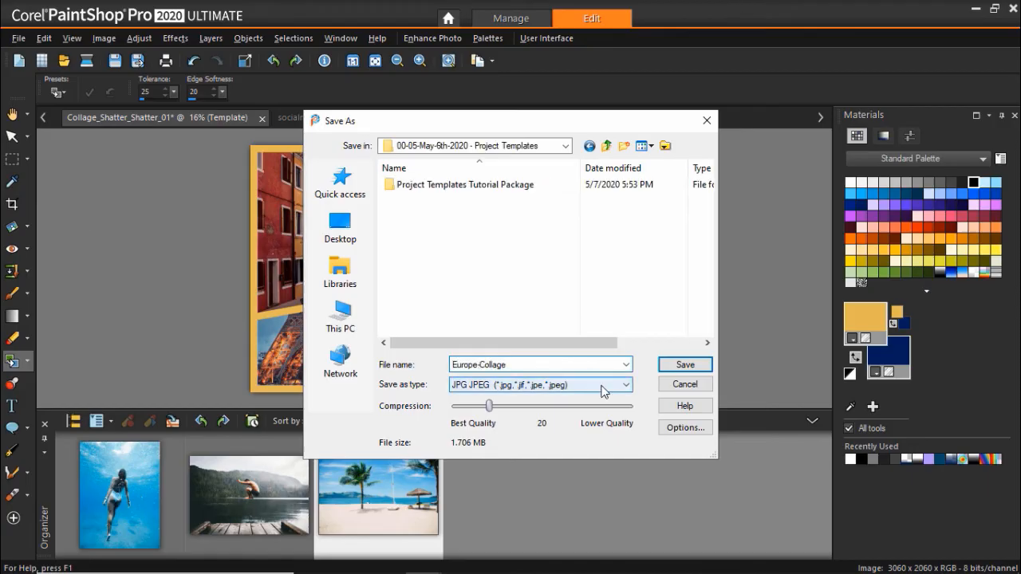
{"action": "left_click", "coordinate": [627, 385]}
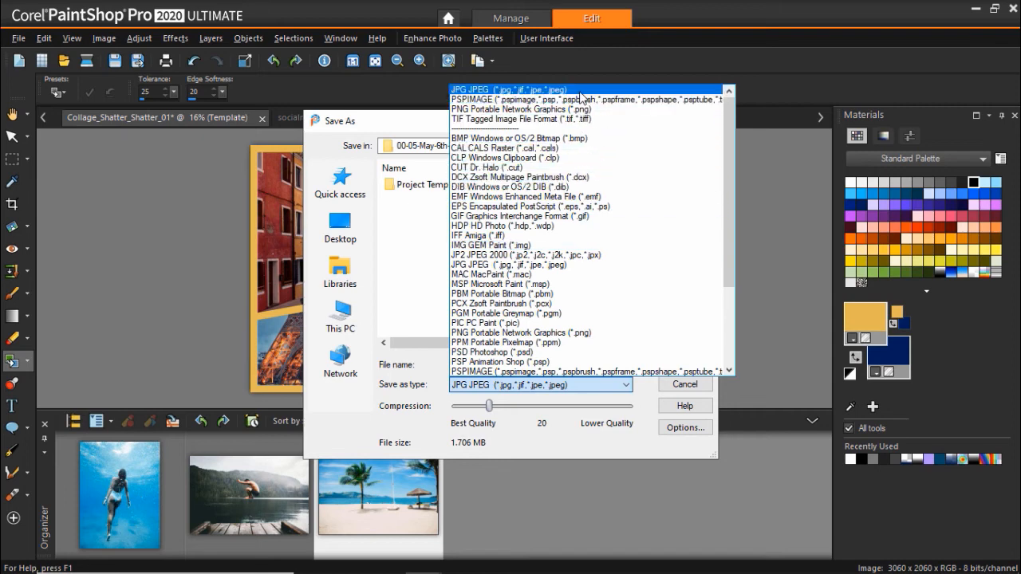
{"action": "mouse_move", "coordinate": [582, 99]}
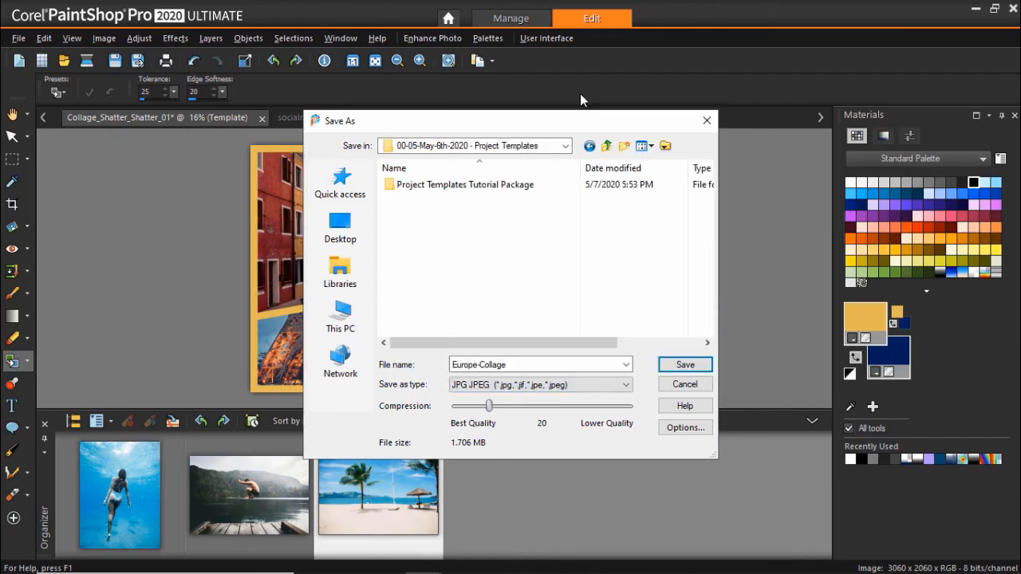
{"action": "left_click", "coordinate": [684, 364]}
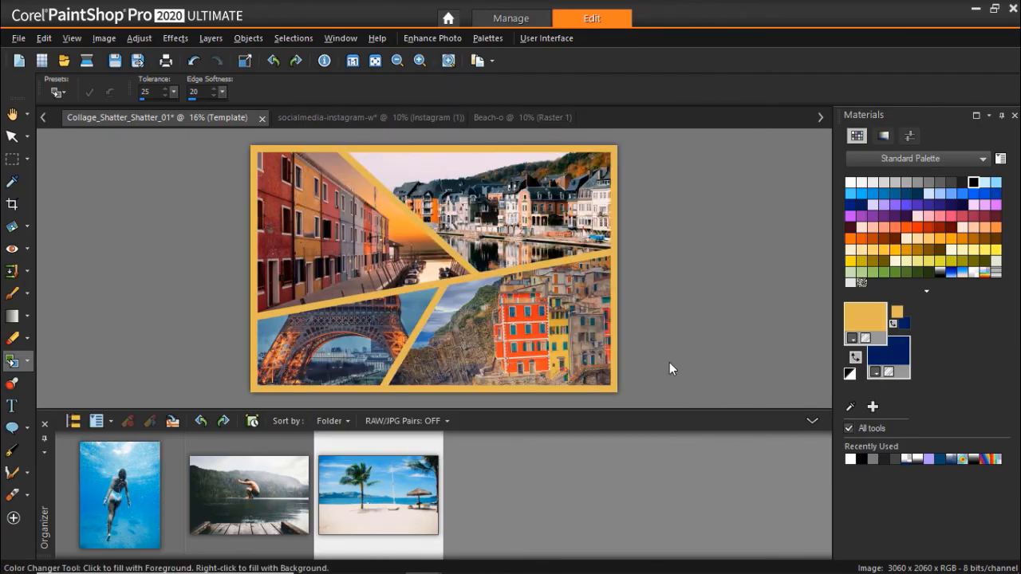